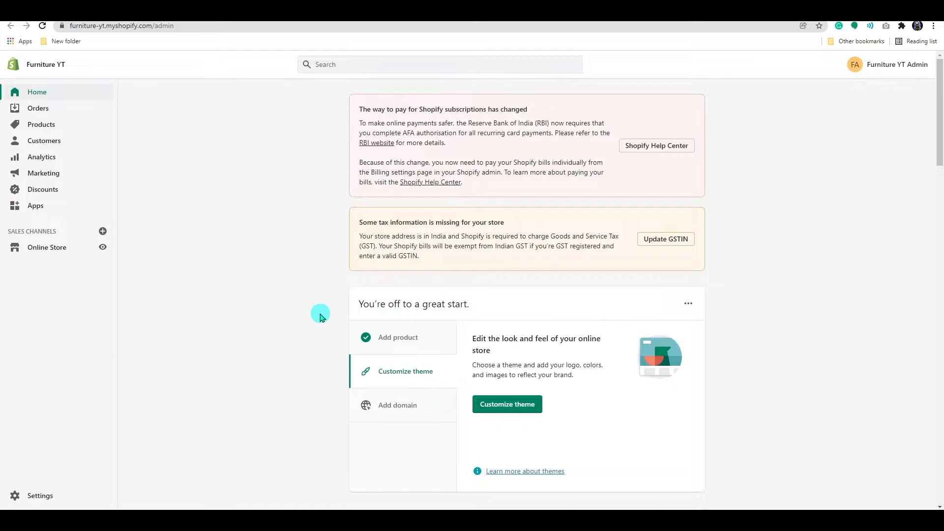
pyautogui.moveTo(50, 216)
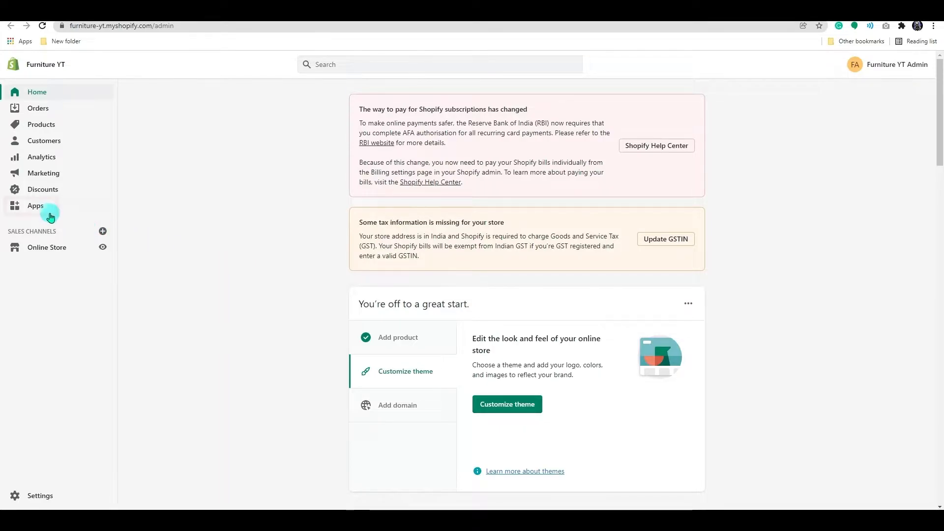
# Go to the Apps page listing the Furniture YT store's installed apps
pyautogui.click(35, 206)
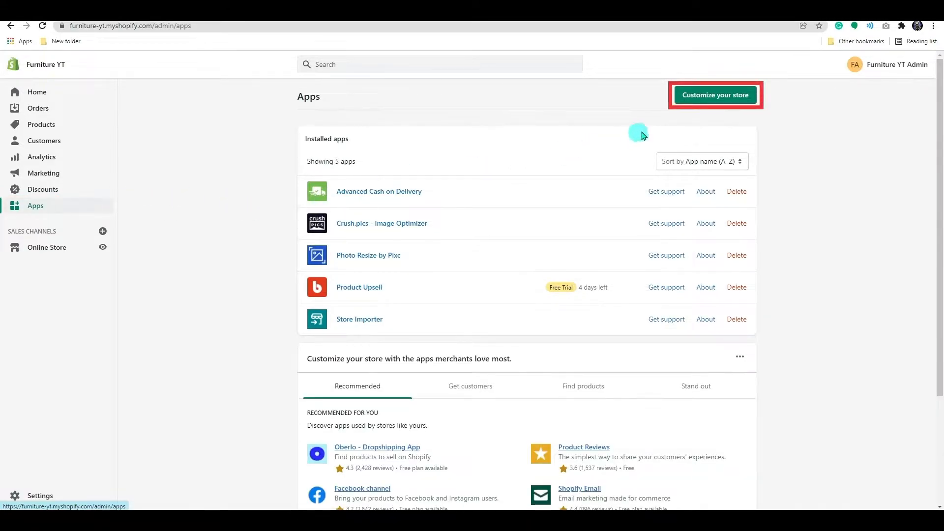
# Search the Shopify App Store for 'loox' and open the Loox Product Reviews & Photos listing
pyautogui.click(715, 95)
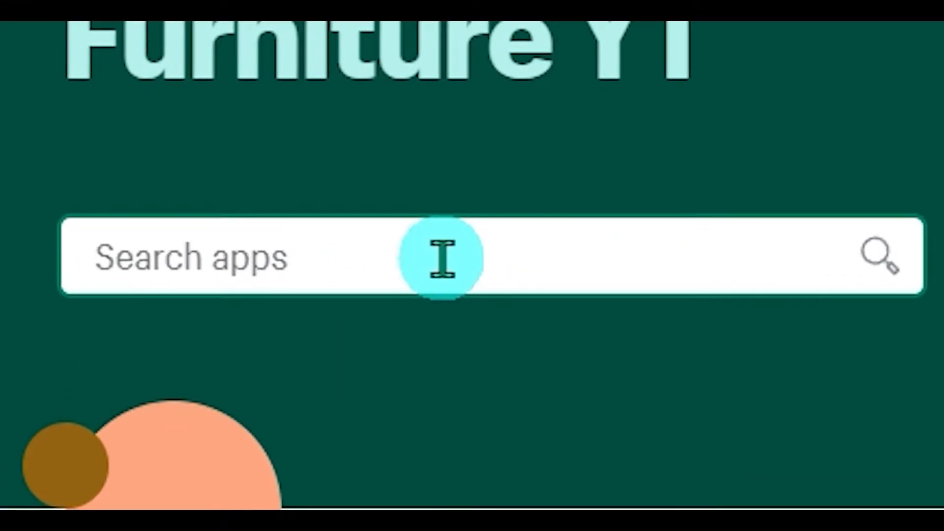
pyautogui.write('loox')
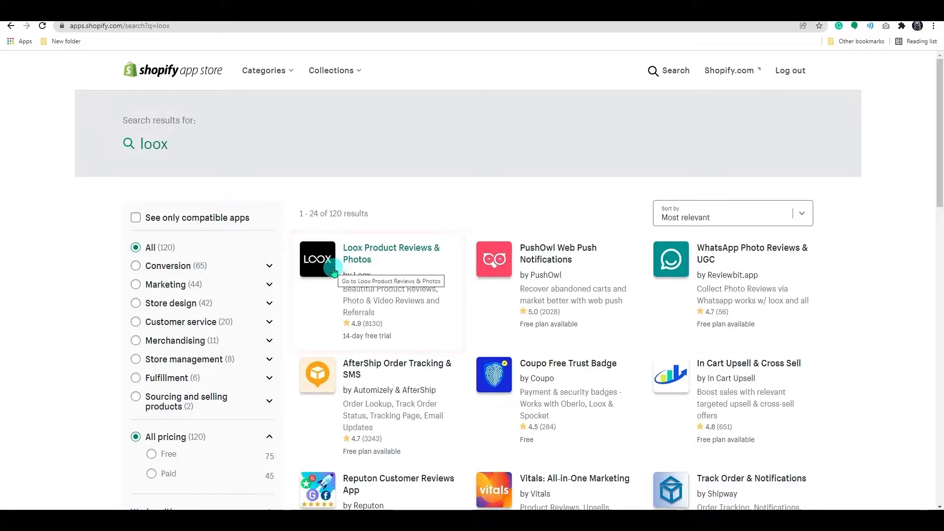
pyautogui.click(390, 254)
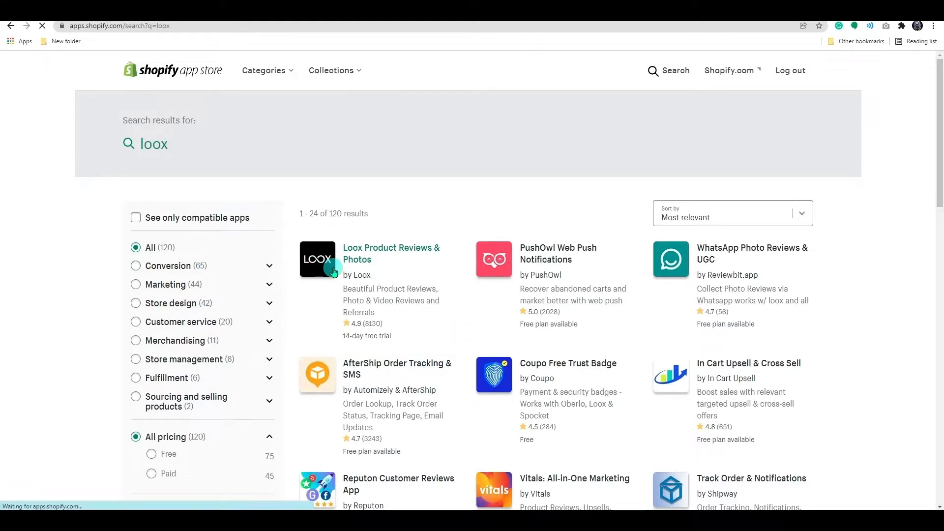
pyautogui.click(390, 254)
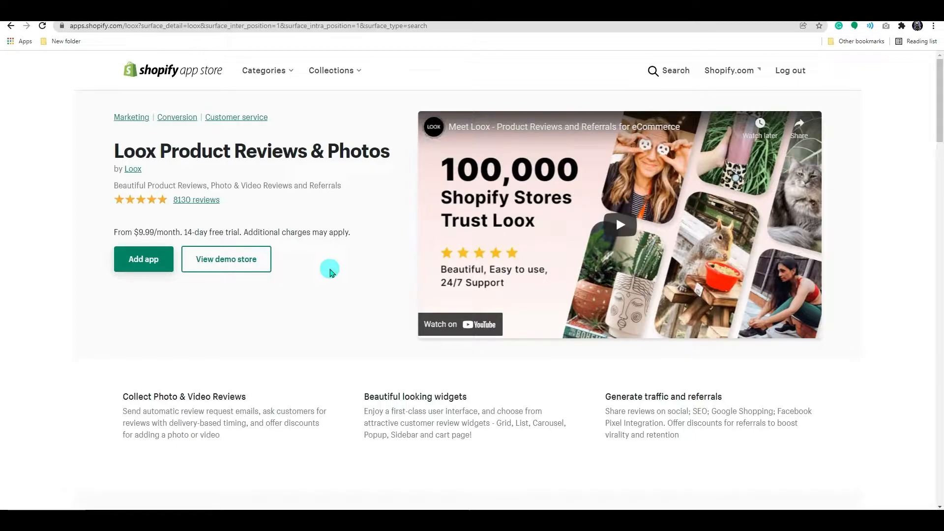
# Add Loox to the store, grant its permissions and choose the Use Loox Free plan
pyautogui.click(144, 259)
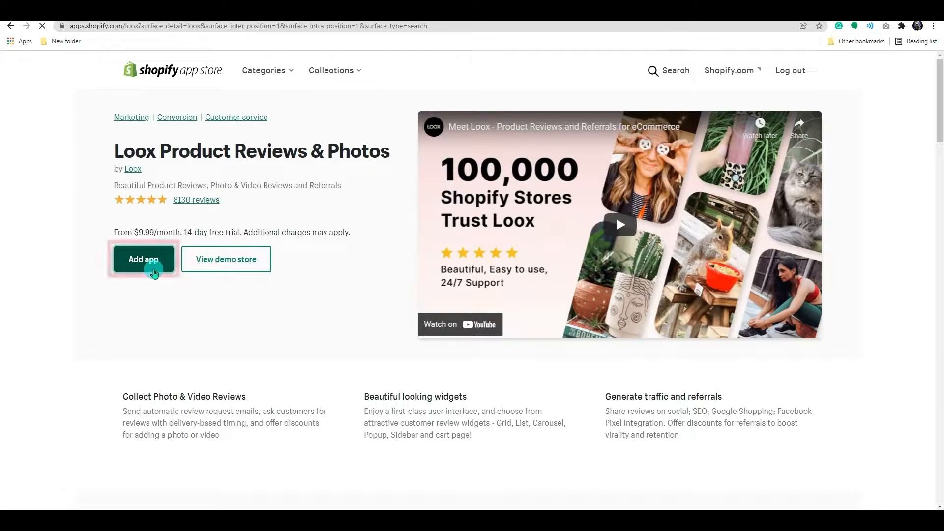
pyautogui.click(143, 259)
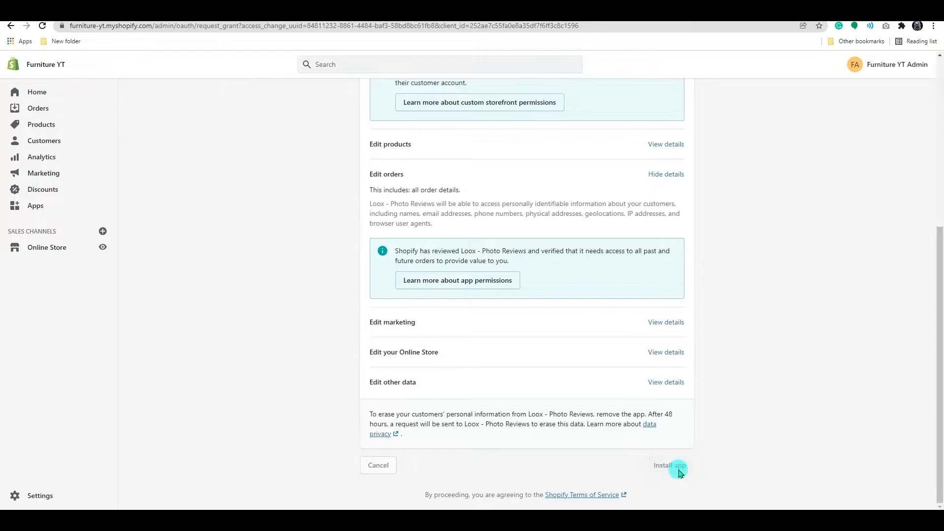
pyautogui.click(670, 465)
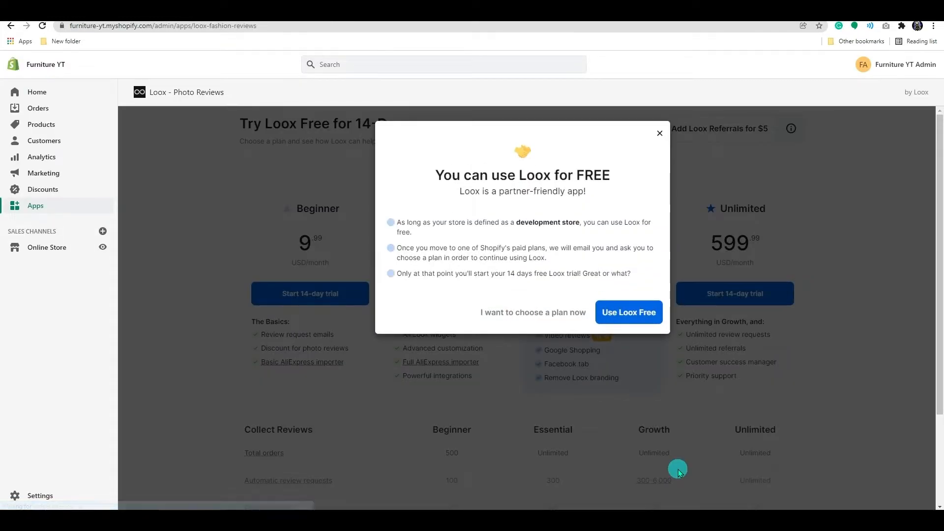
pyautogui.moveTo(660, 403)
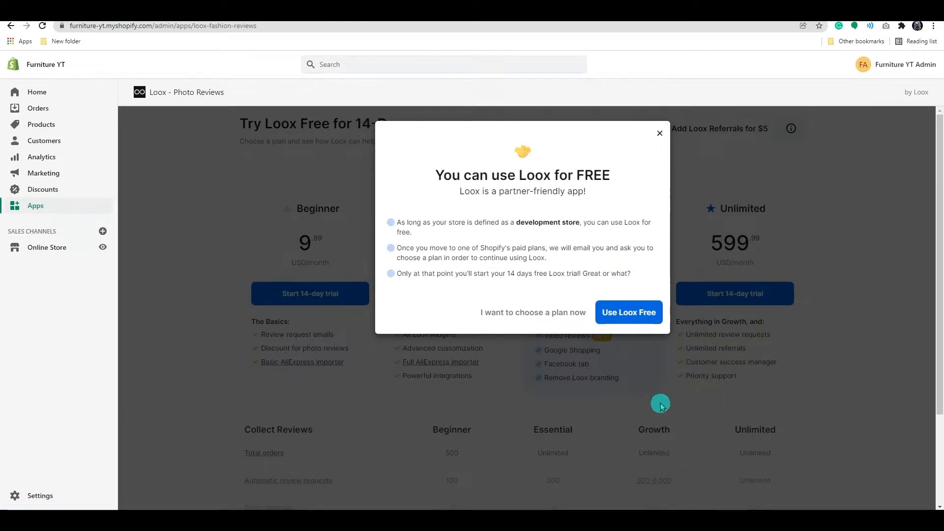
pyautogui.click(628, 313)
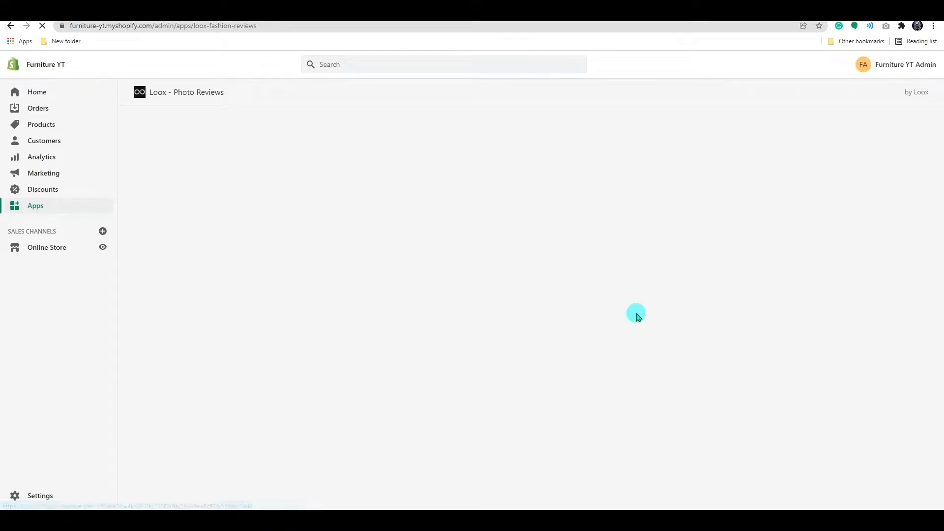
pyautogui.moveTo(629, 316)
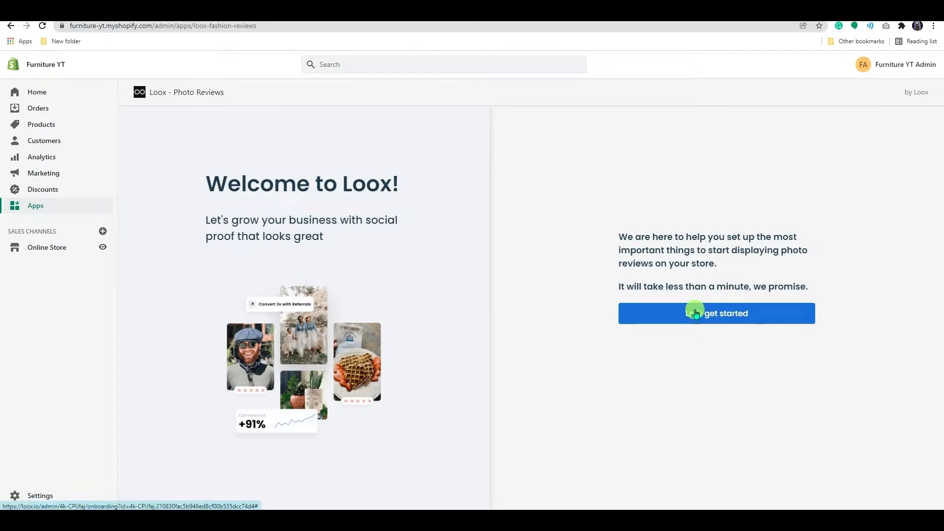
# Start setup and keep English with black stars, choosing the List widget layout, then continue
pyautogui.click(716, 313)
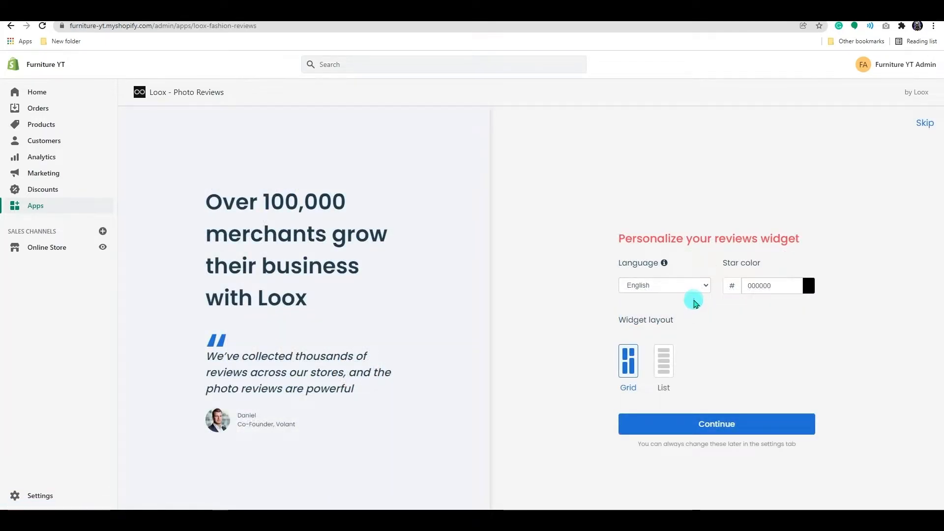
pyautogui.moveTo(718, 252)
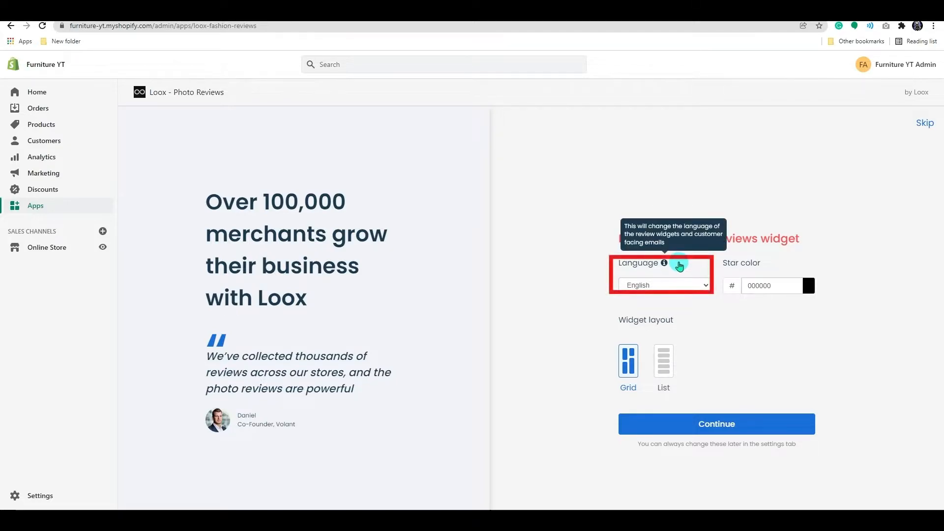
pyautogui.click(663, 285)
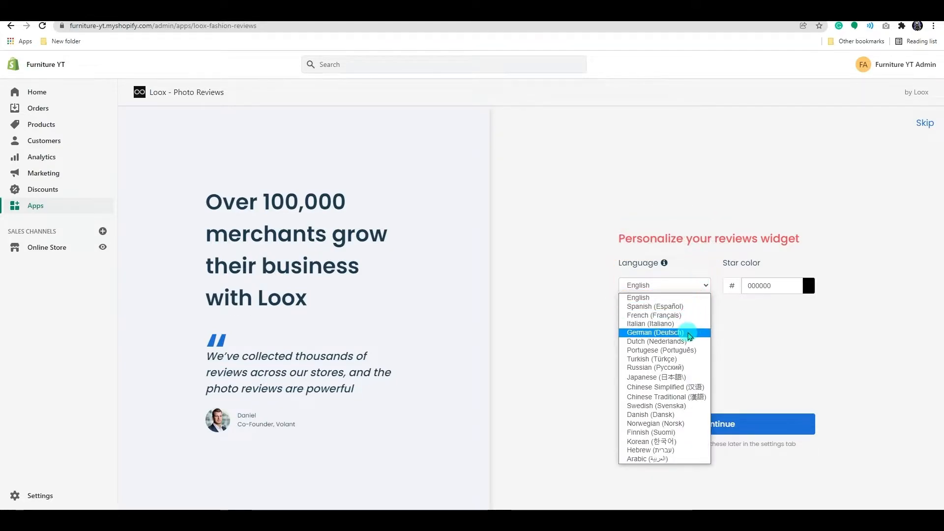
pyautogui.click(809, 286)
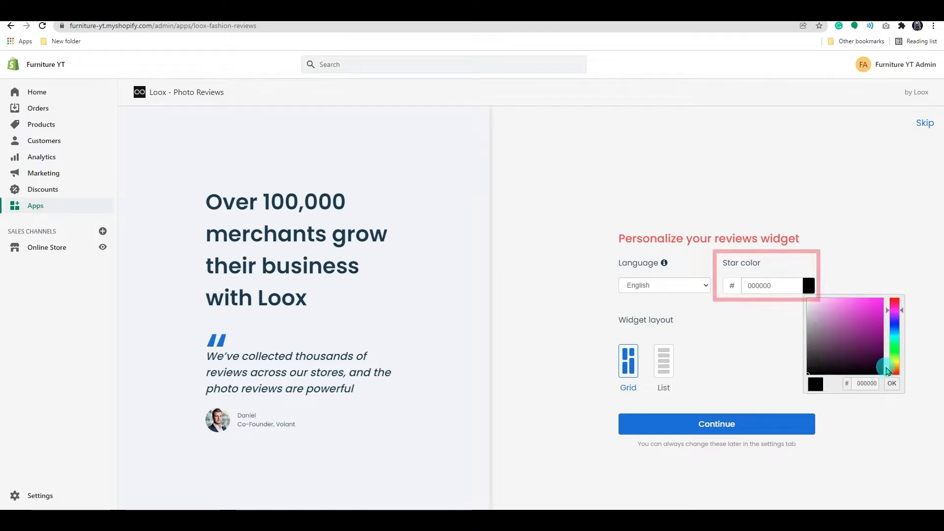
pyautogui.click(870, 299)
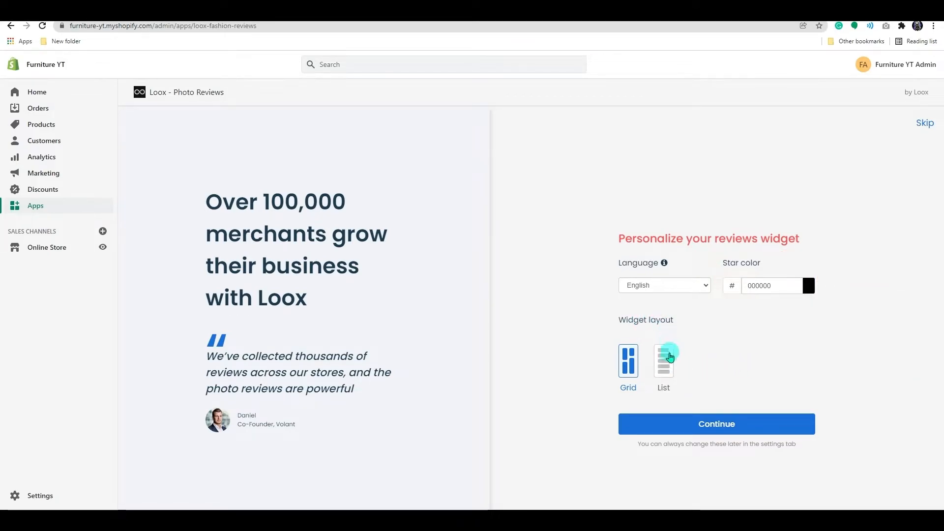
pyautogui.click(628, 361)
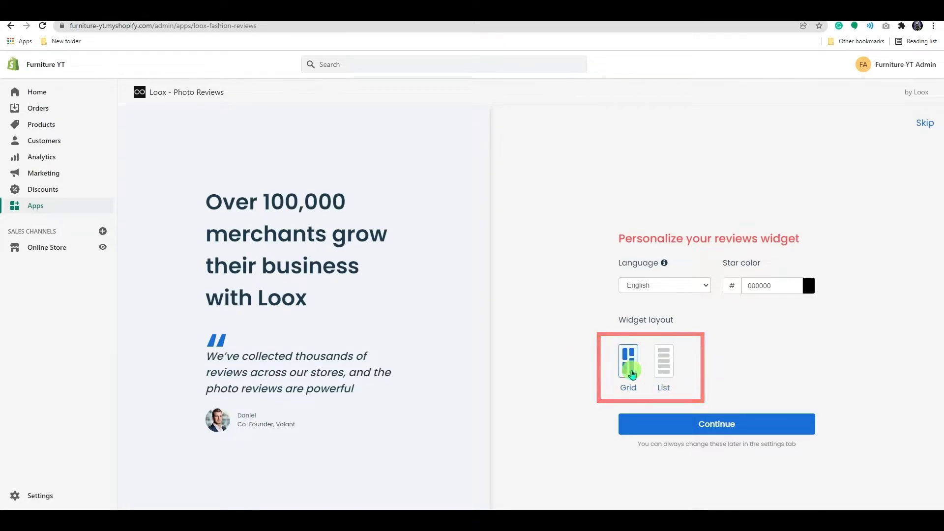
pyautogui.click(664, 361)
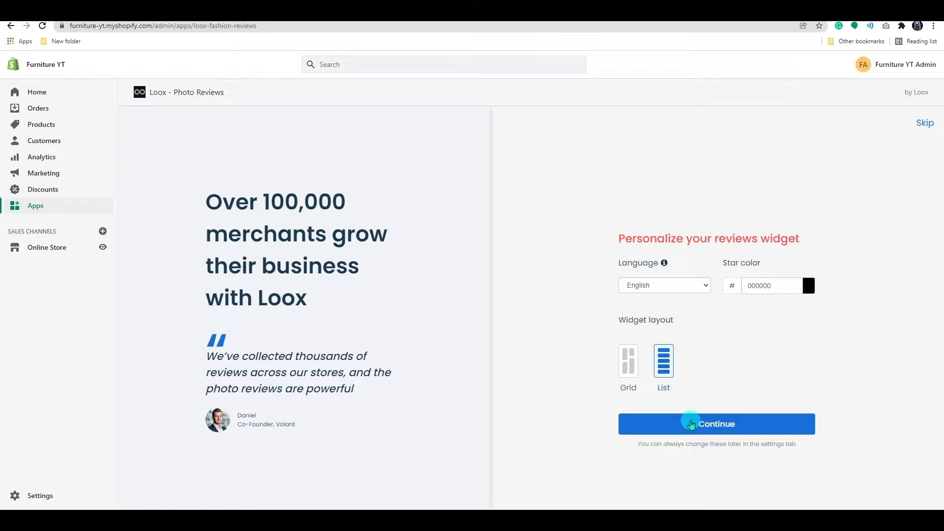
pyautogui.click(716, 424)
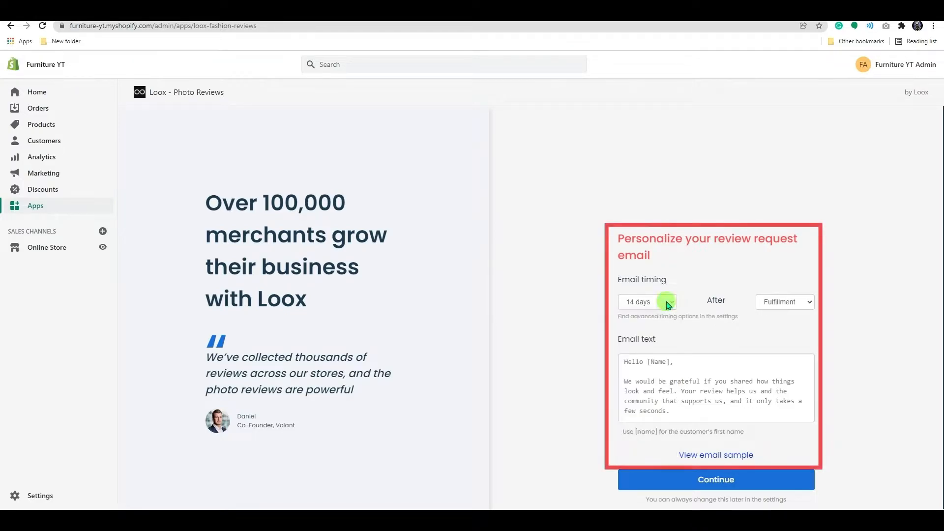
# Keep request emails at 14 days after fulfillment, preview the sample email, and continue
pyautogui.click(785, 302)
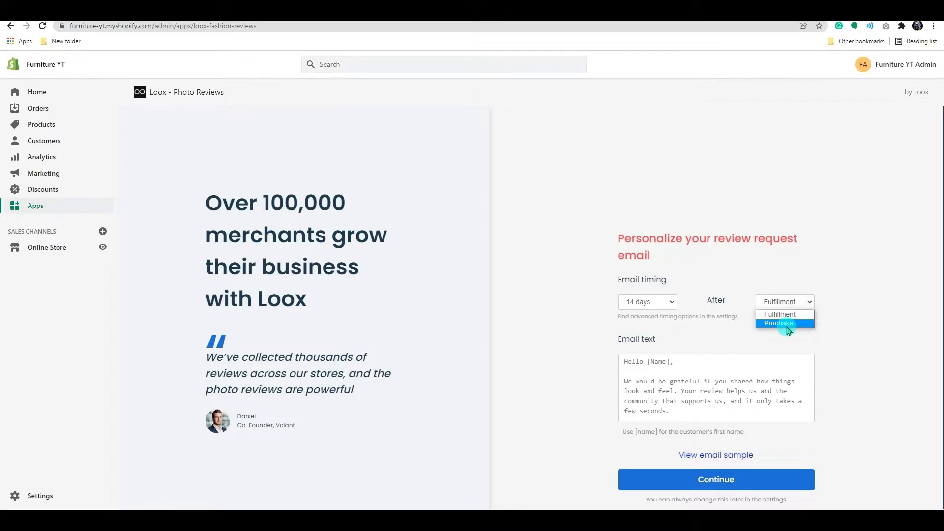
pyautogui.click(779, 314)
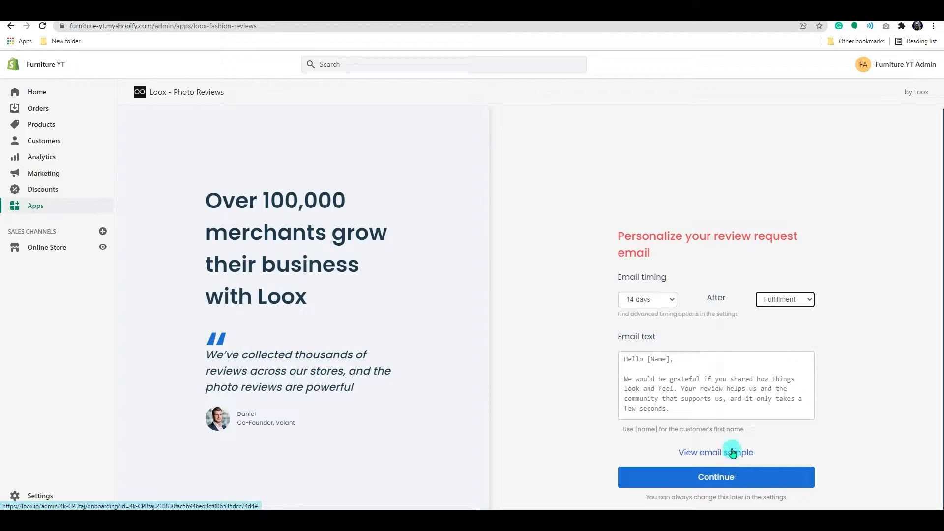
pyautogui.click(716, 452)
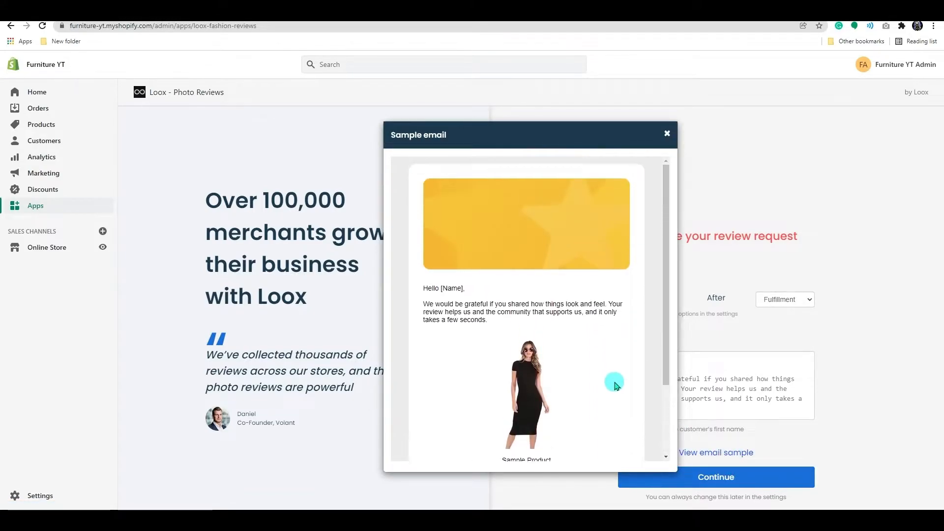
pyautogui.click(667, 132)
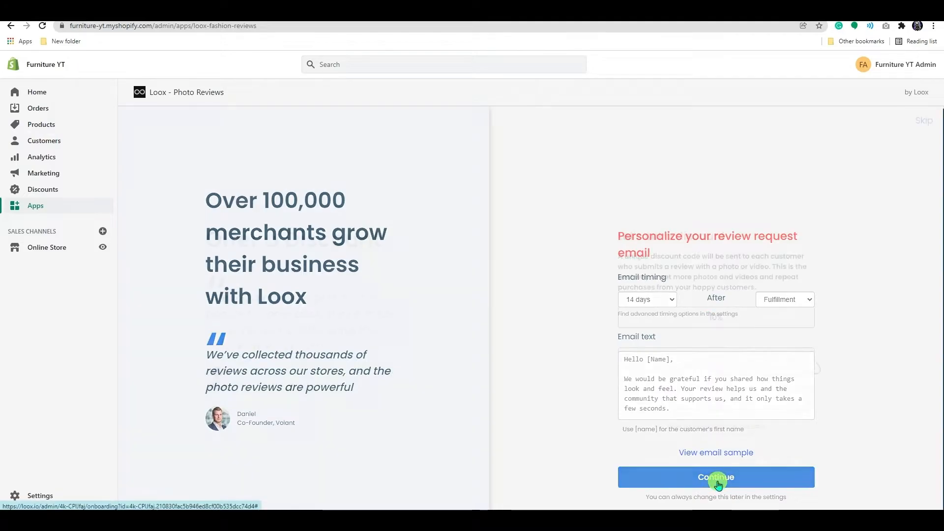
pyautogui.click(716, 477)
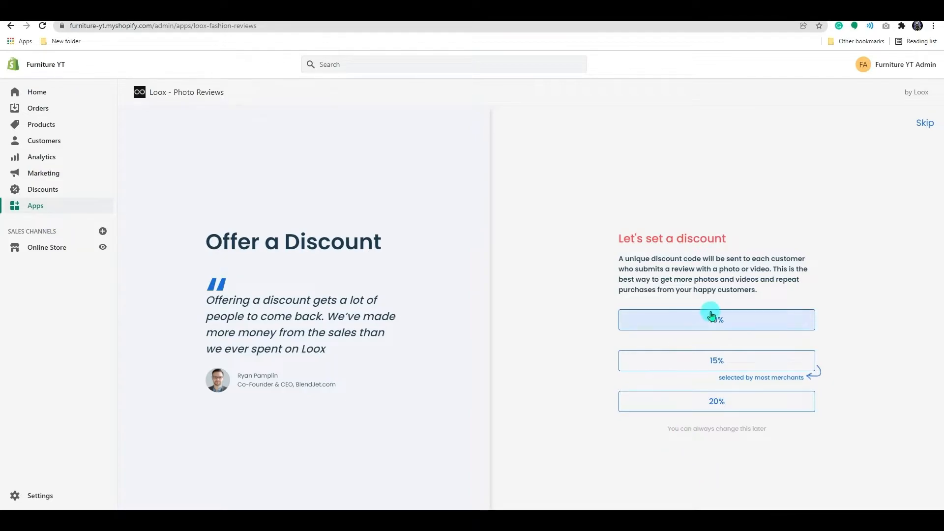
# Choose the 10% photo review discount and set the referral coupon colour to red
pyautogui.click(717, 318)
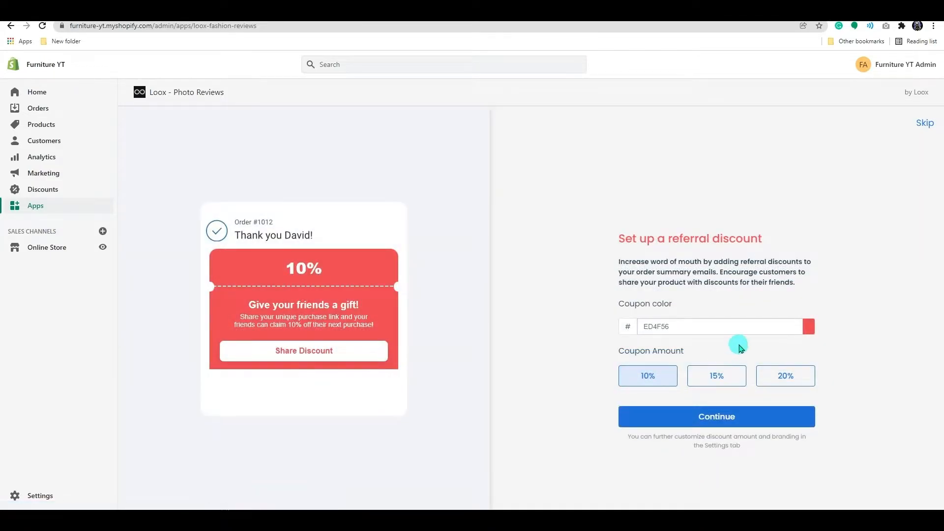
pyautogui.moveTo(607, 278)
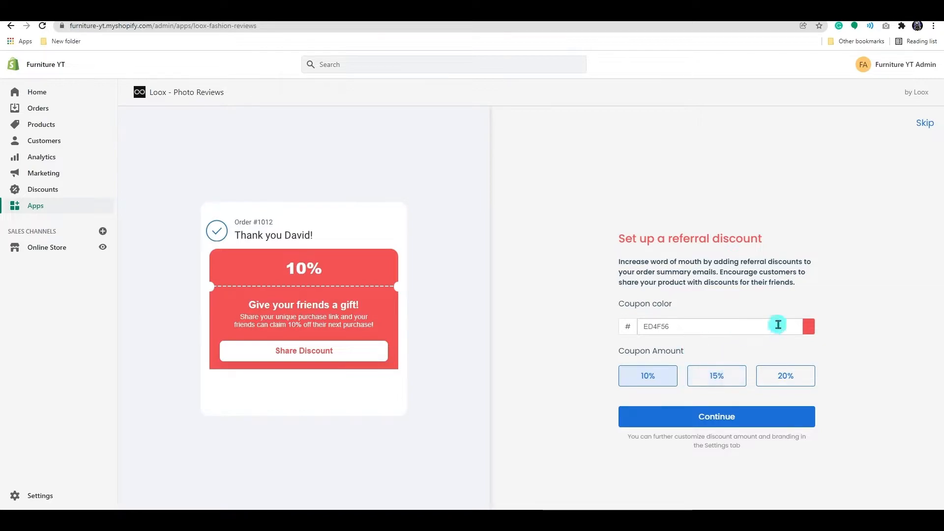
pyautogui.click(717, 416)
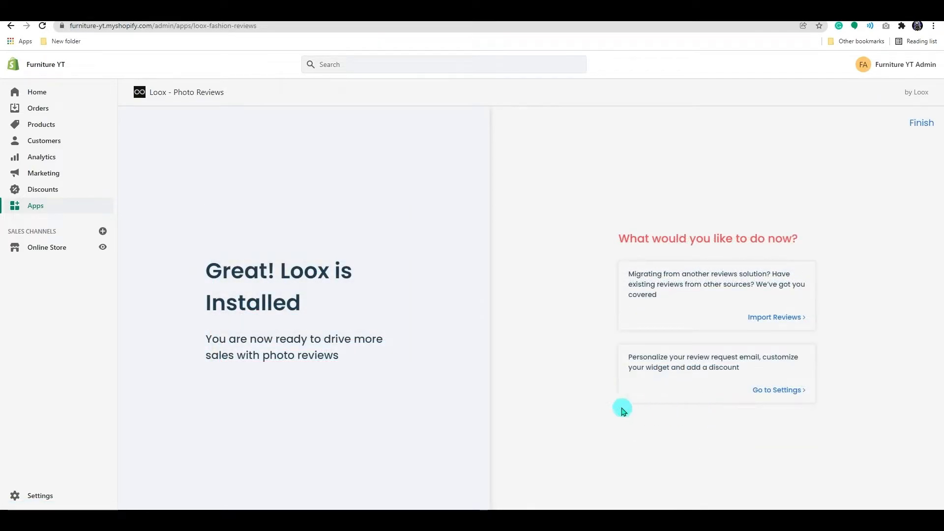
# Finish onboarding and review the Dashboard's zero review requests, reviews and referral revenue
pyautogui.click(922, 123)
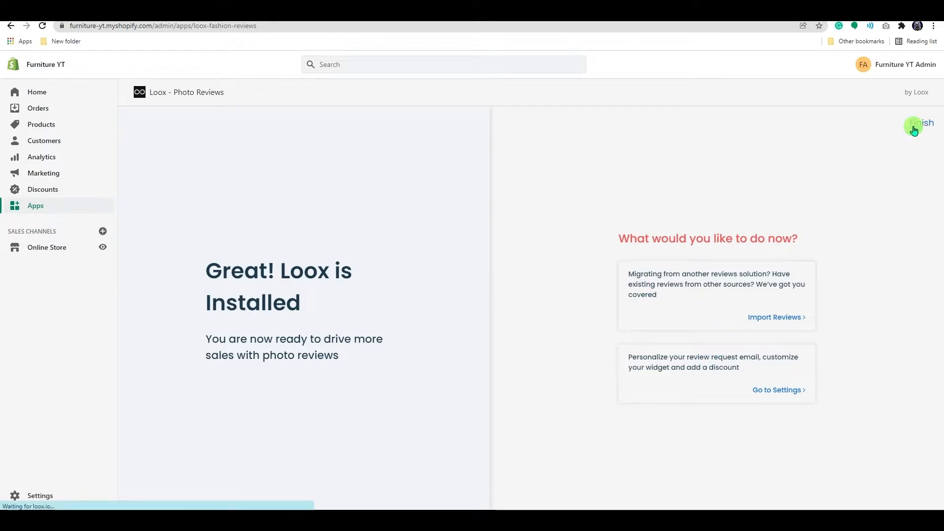
pyautogui.click(919, 124)
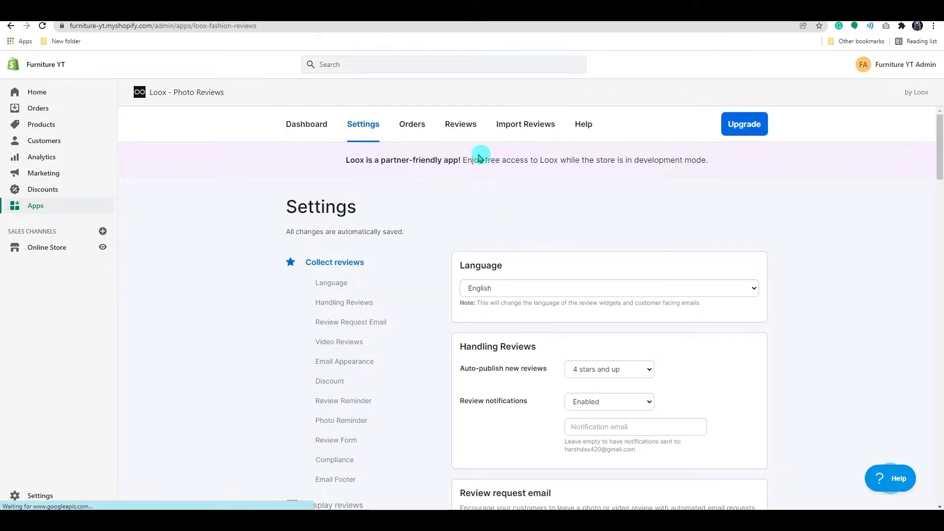
pyautogui.click(307, 124)
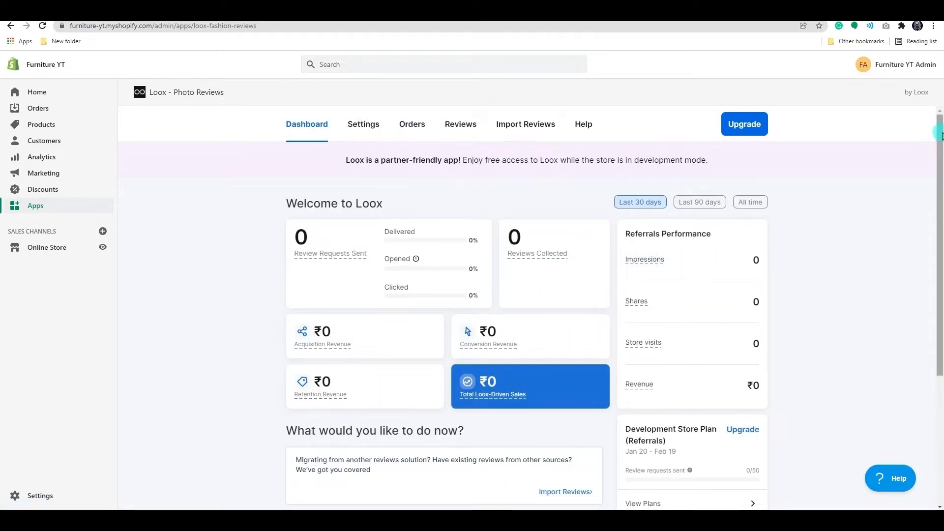
pyautogui.scroll(-3)
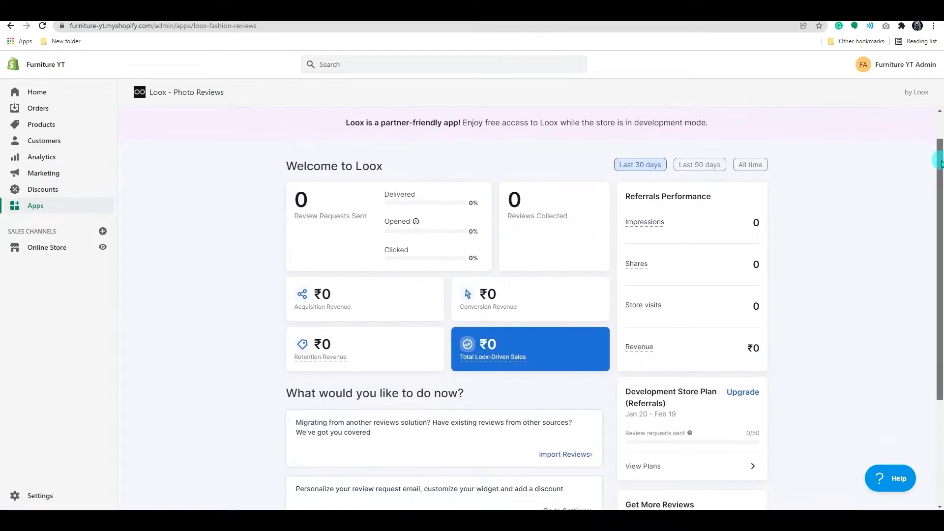
pyautogui.scroll(-3)
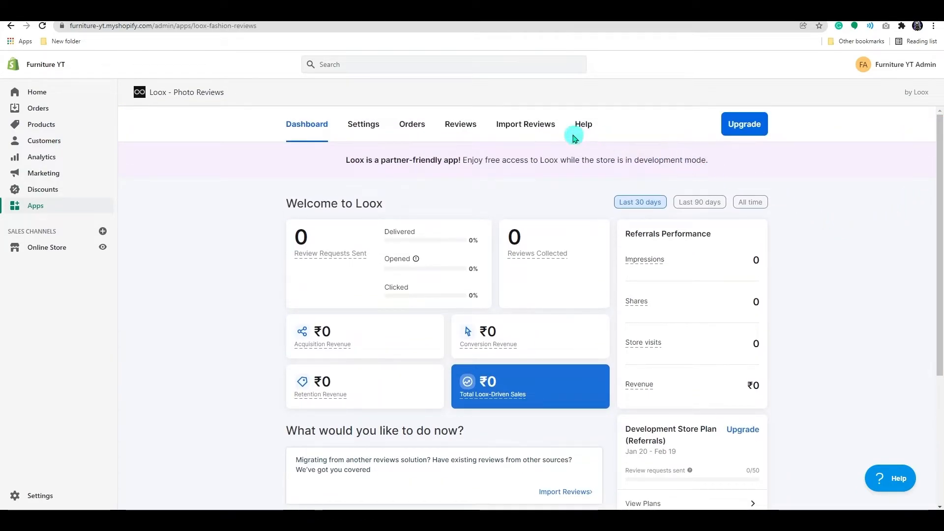
pyautogui.click(363, 124)
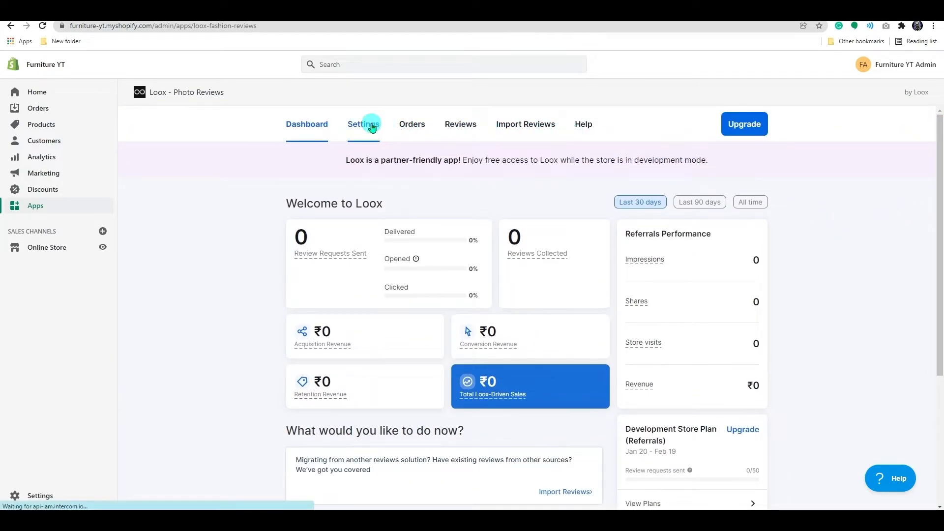
# In Settings keep English as the review language and scroll to the Handling Reviews options
pyautogui.click(363, 124)
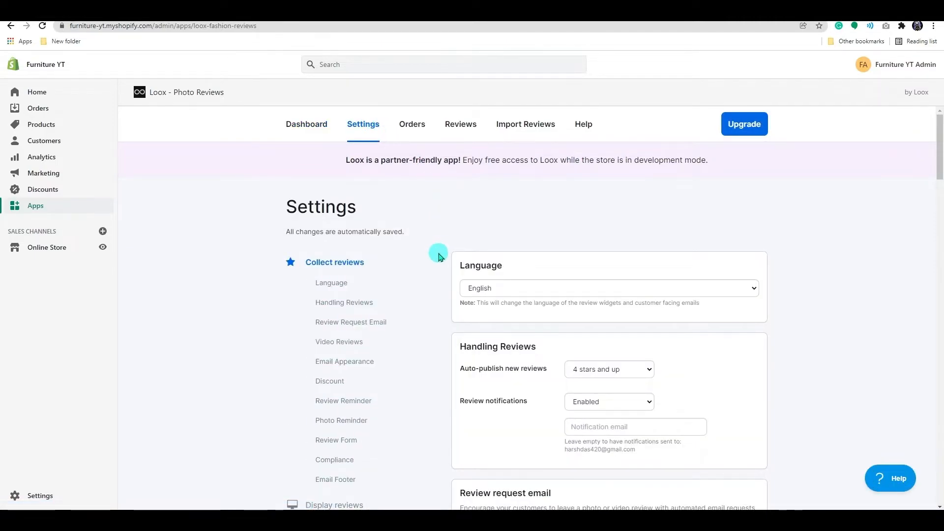
pyautogui.scroll(-3)
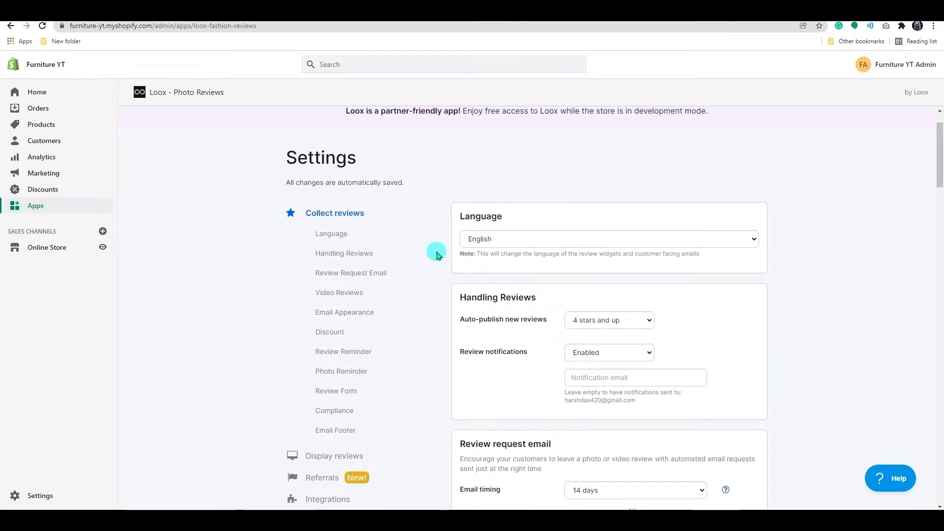
pyautogui.moveTo(536, 230)
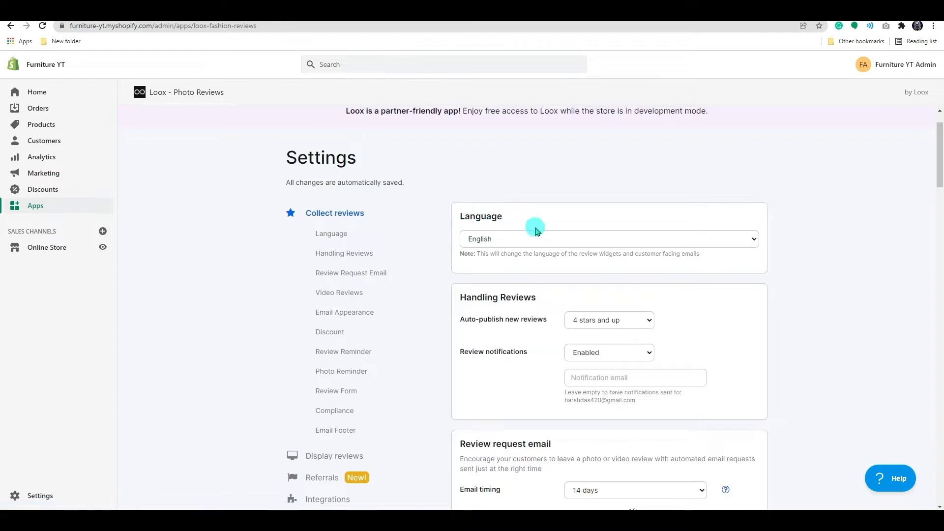
pyautogui.click(608, 238)
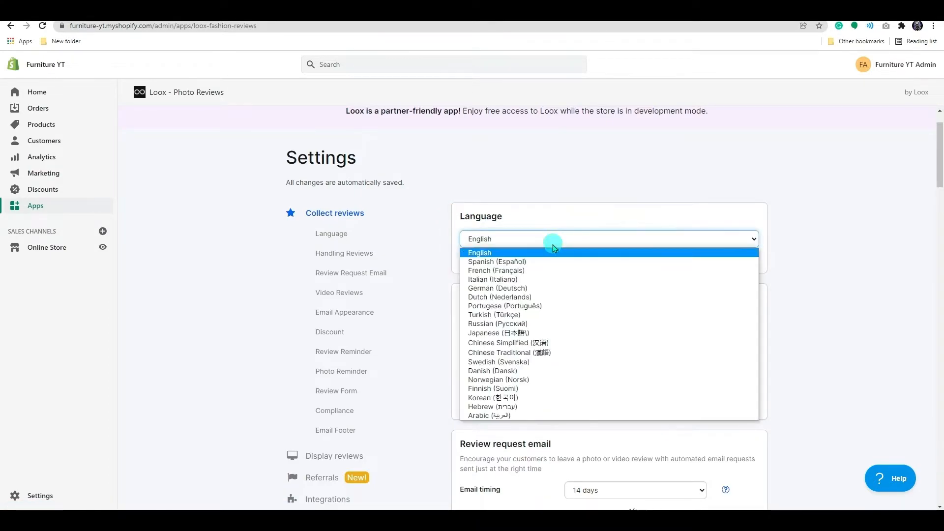
pyautogui.click(479, 253)
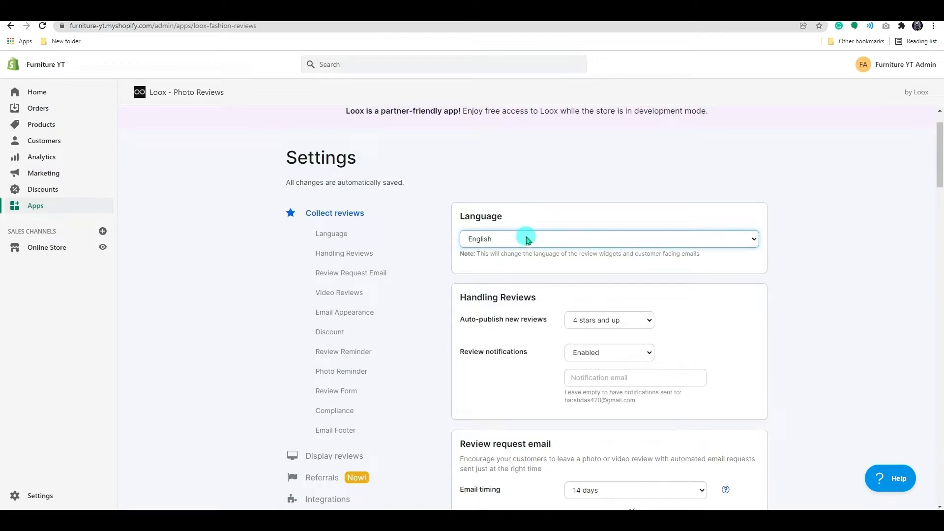
pyautogui.scroll(-3)
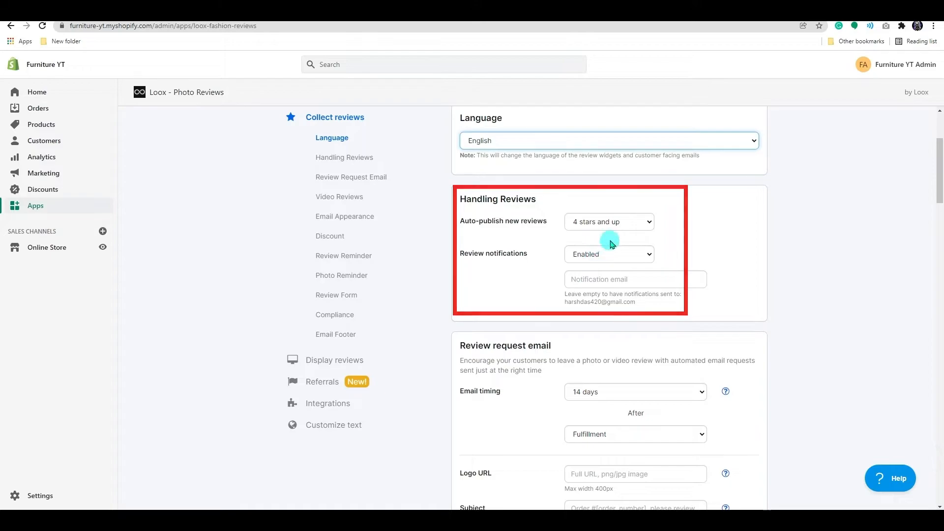
pyautogui.click(609, 222)
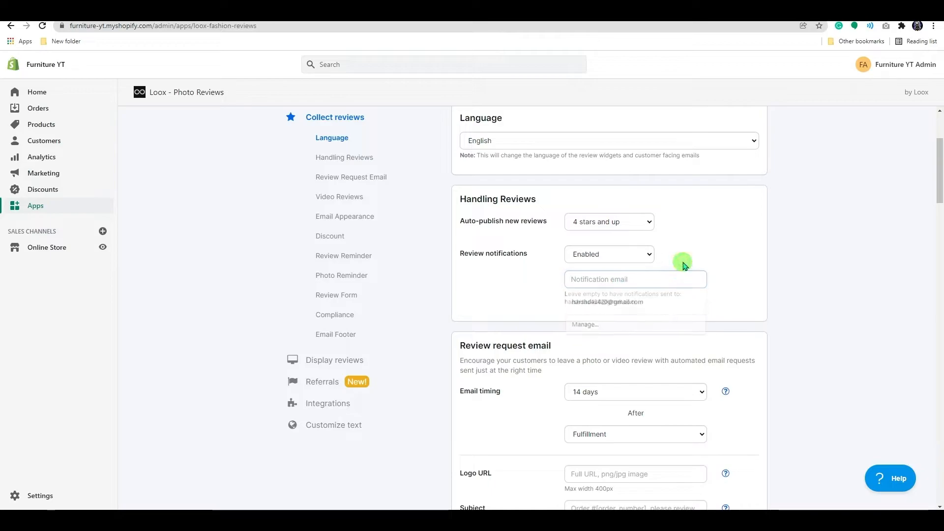
pyautogui.scroll(-3)
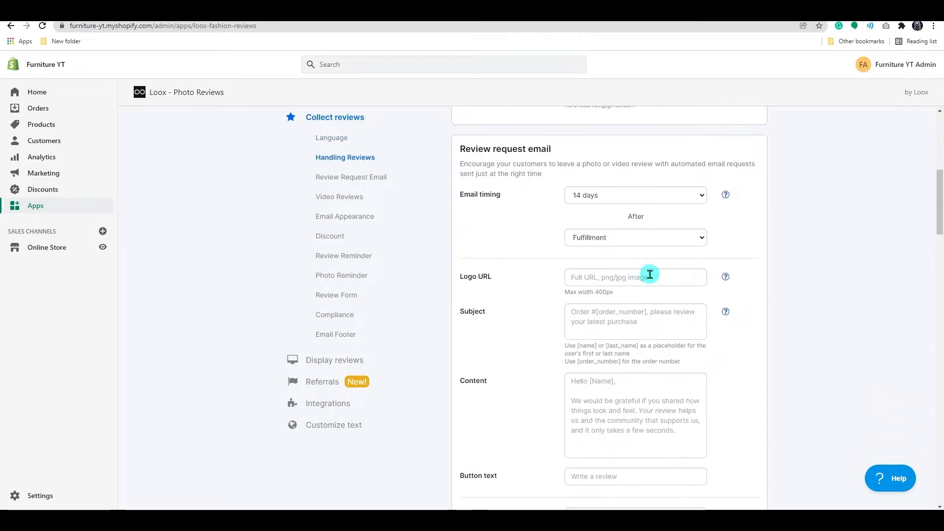
pyautogui.click(636, 278)
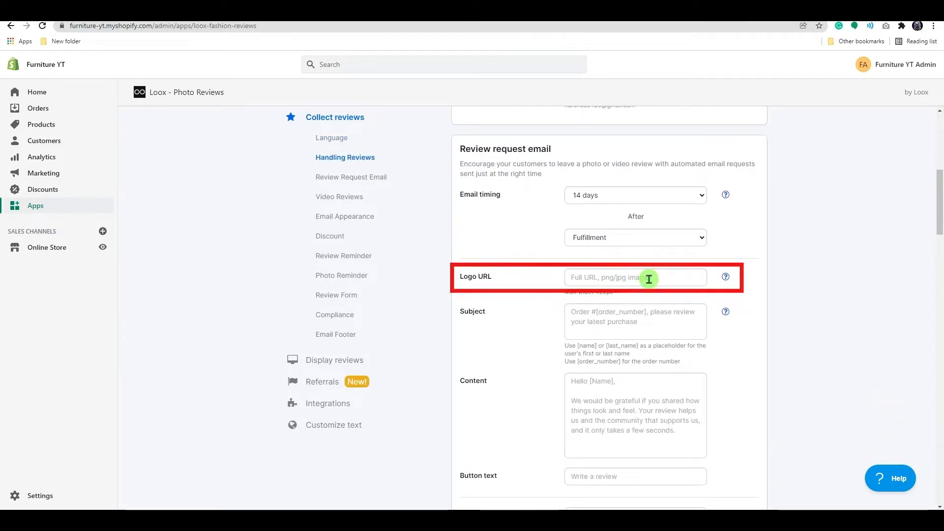
pyautogui.click(635, 277)
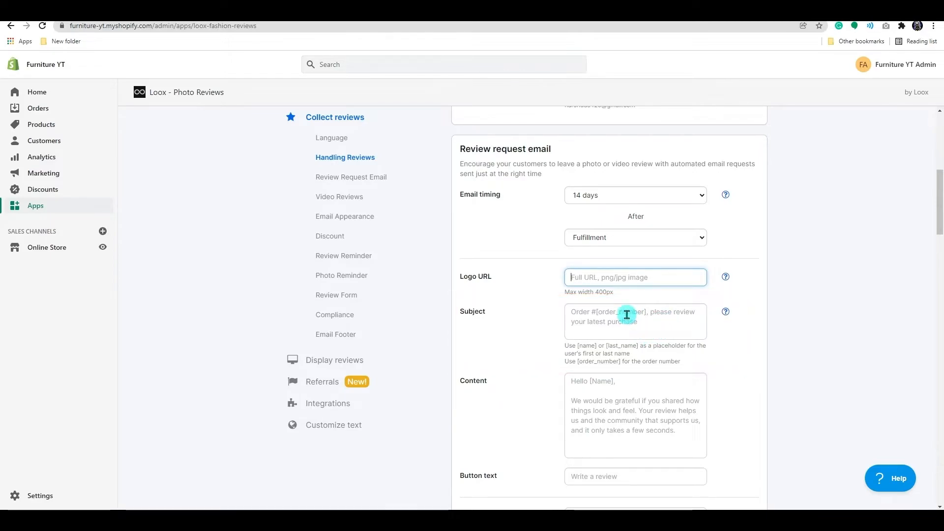
pyautogui.scroll(-3)
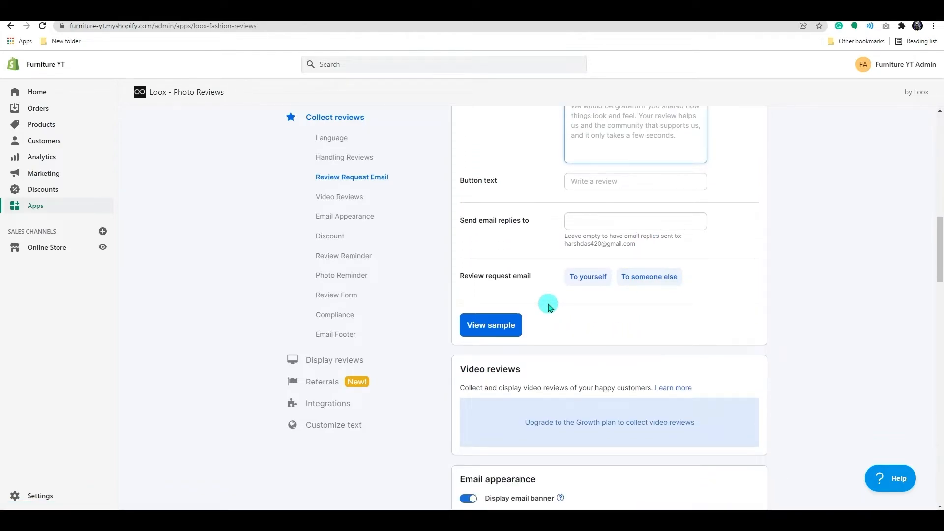
pyautogui.click(588, 276)
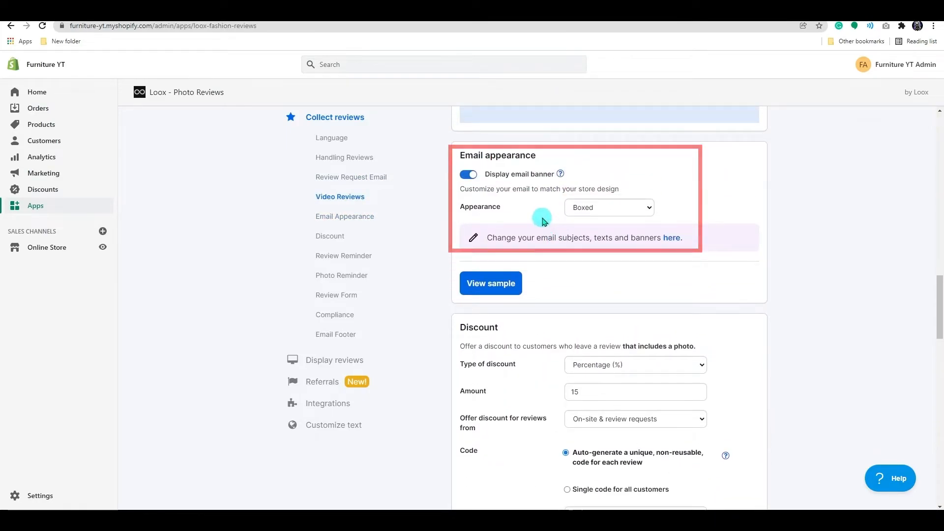
pyautogui.moveTo(508, 171)
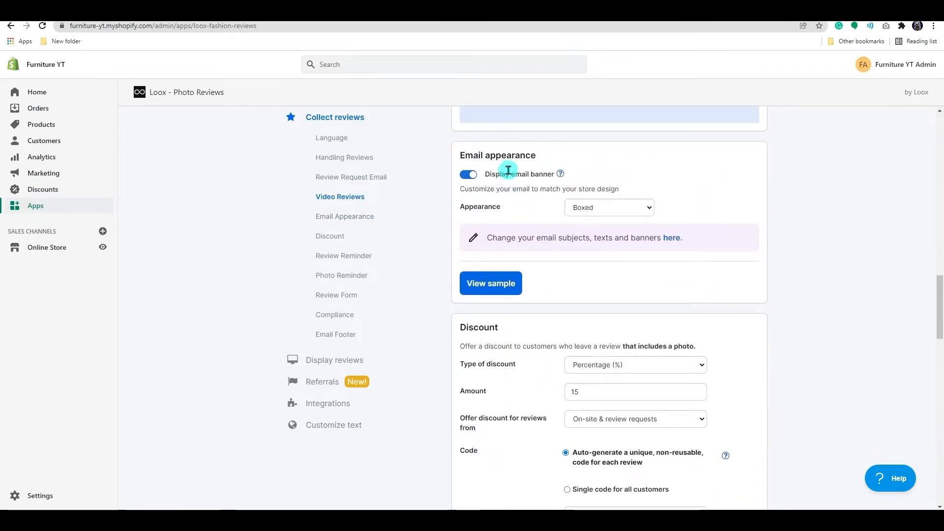
pyautogui.moveTo(493, 211)
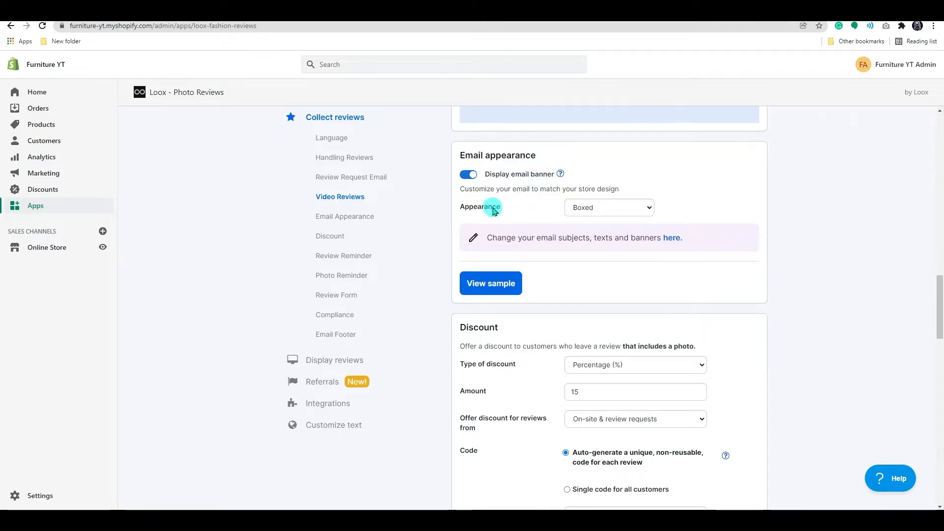
pyautogui.click(490, 284)
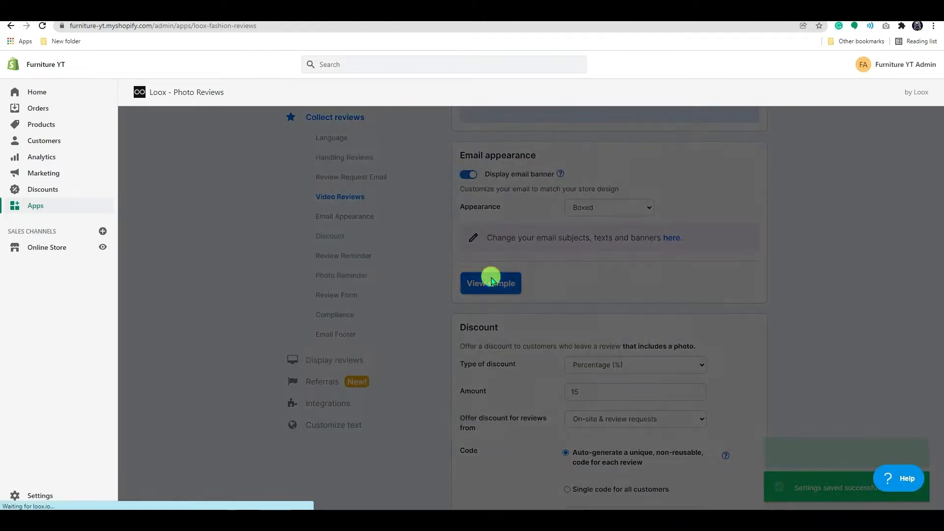
pyautogui.click(490, 283)
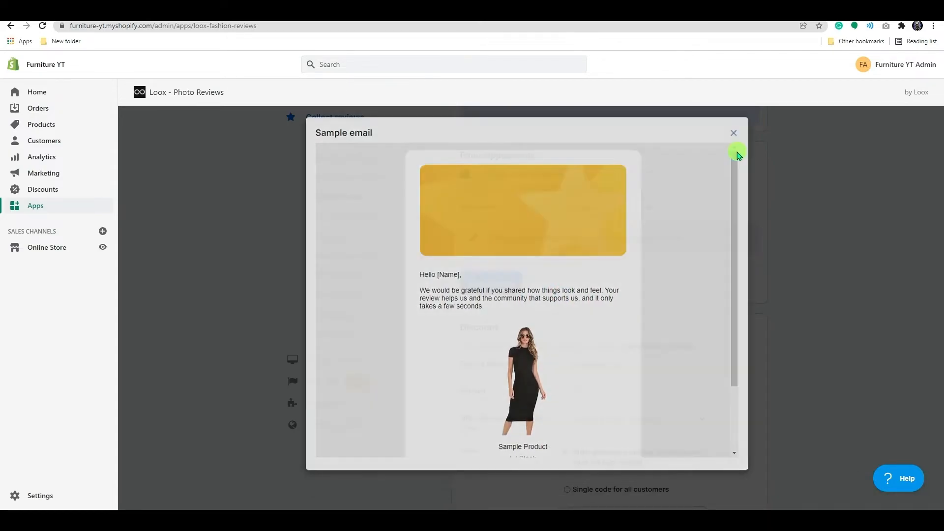
pyautogui.click(734, 133)
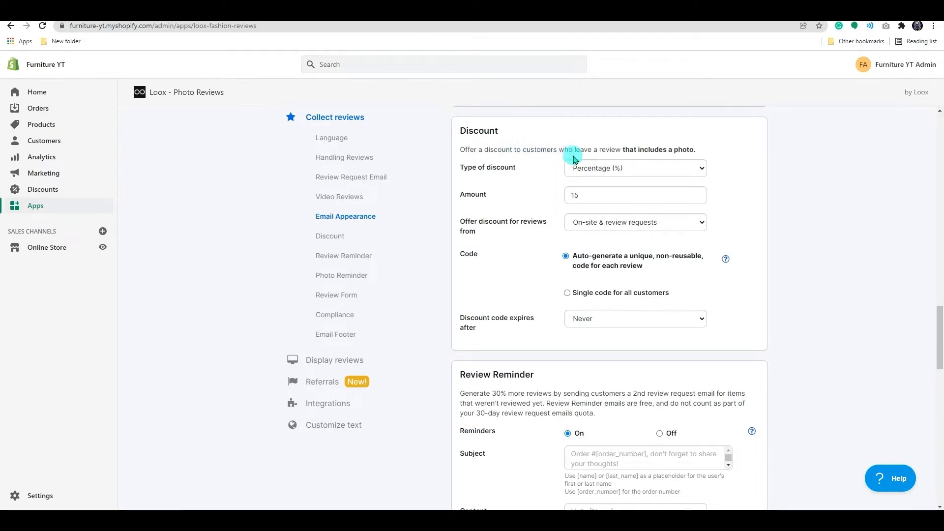
# Let the Collect reviews settings save, cancel a custom form question, and go to Display reviews
pyautogui.click(635, 168)
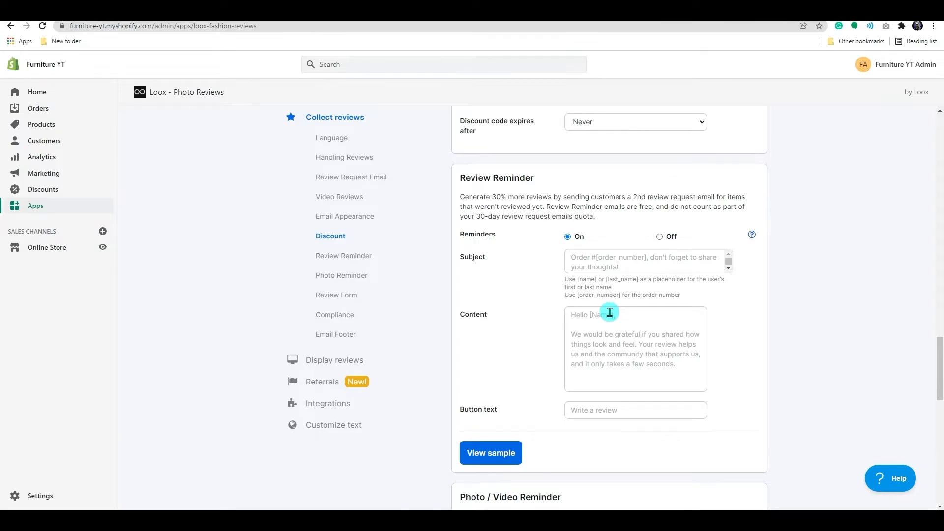
pyautogui.scroll(-3)
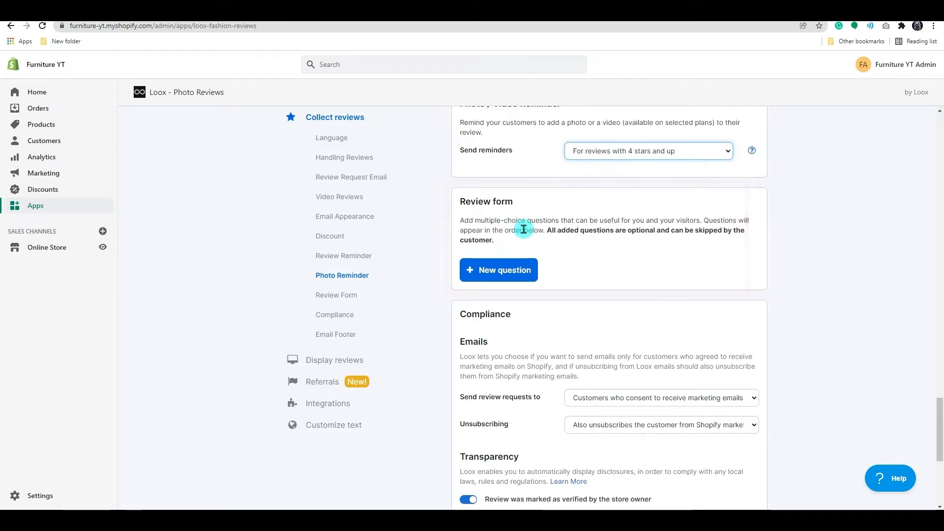
pyautogui.click(497, 269)
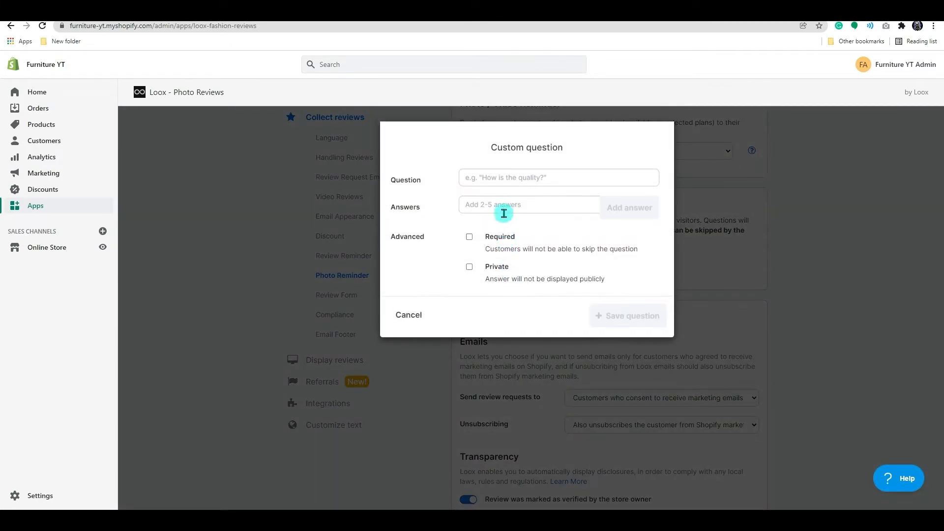
pyautogui.moveTo(520, 225)
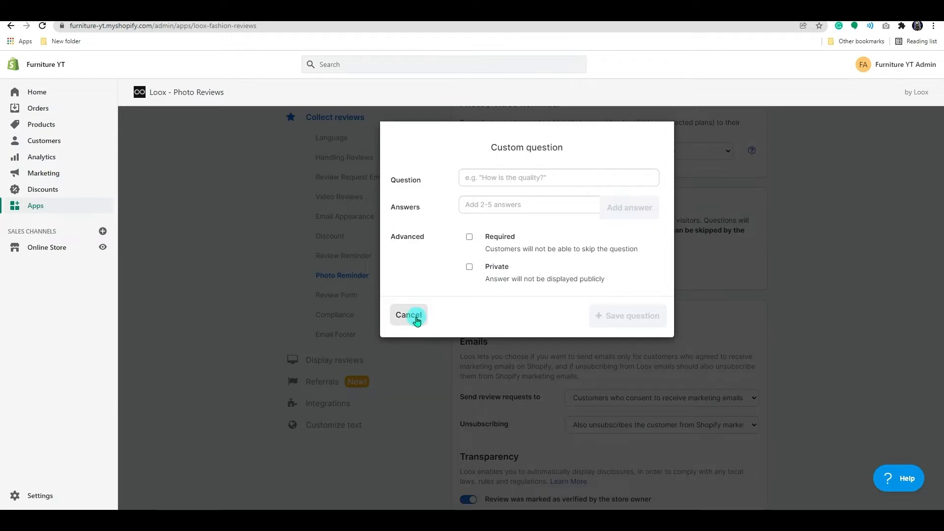
pyautogui.click(408, 315)
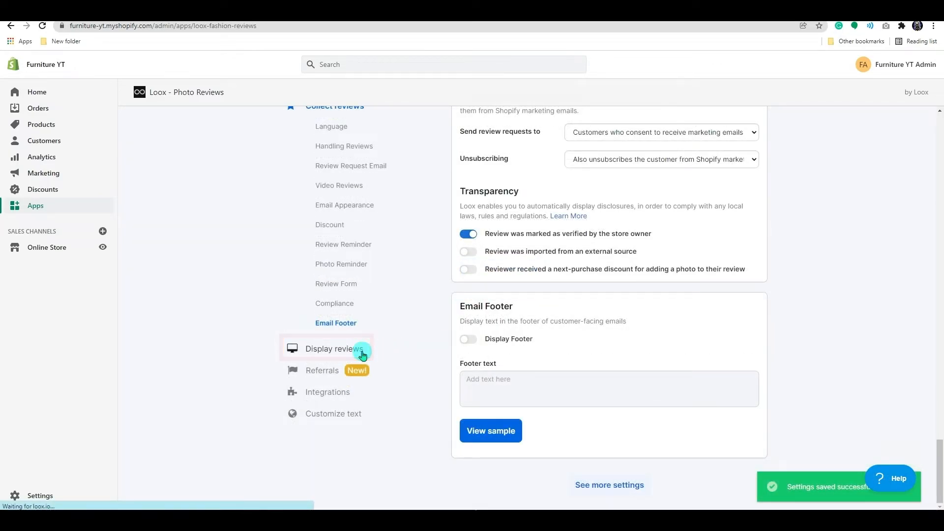
# Keep the reviews widget always shown and integrate Loox into the Narrative (Current theme)
pyautogui.click(334, 349)
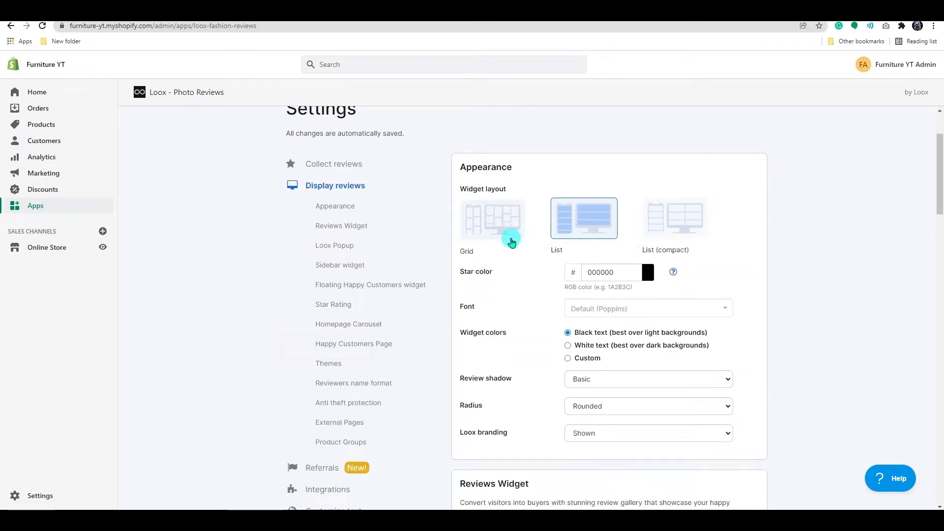
pyautogui.click(492, 218)
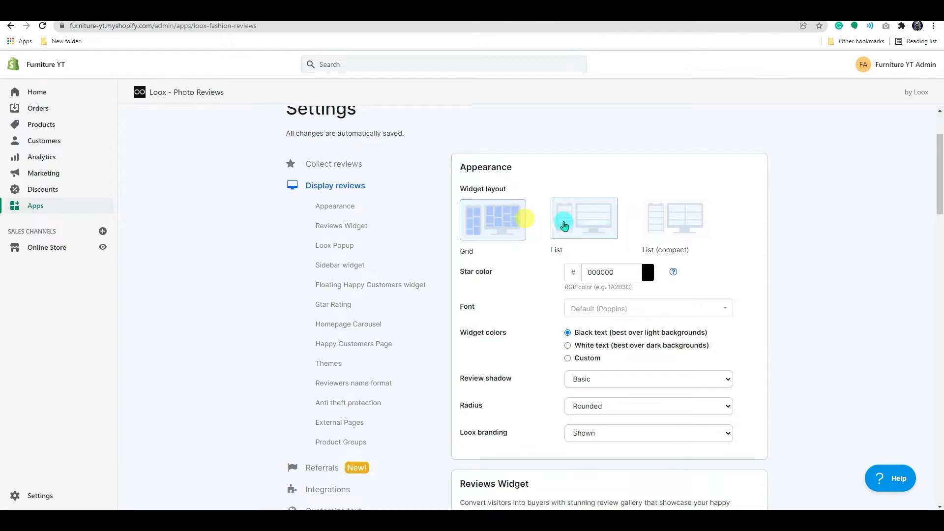
pyautogui.scroll(-3)
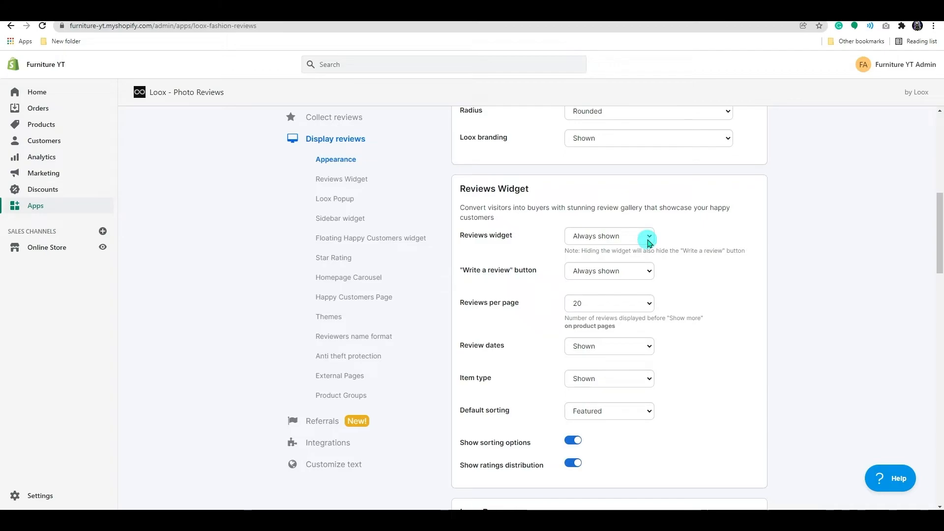
pyautogui.click(609, 235)
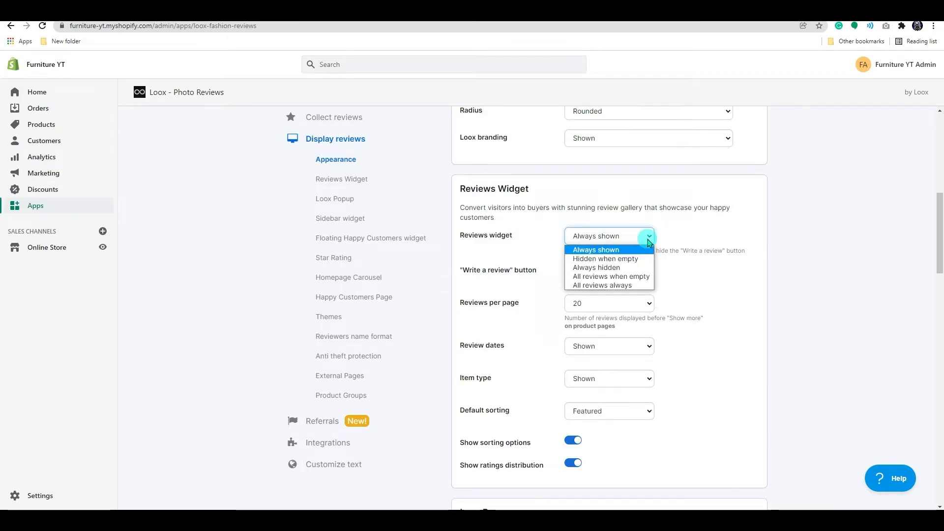
pyautogui.click(595, 249)
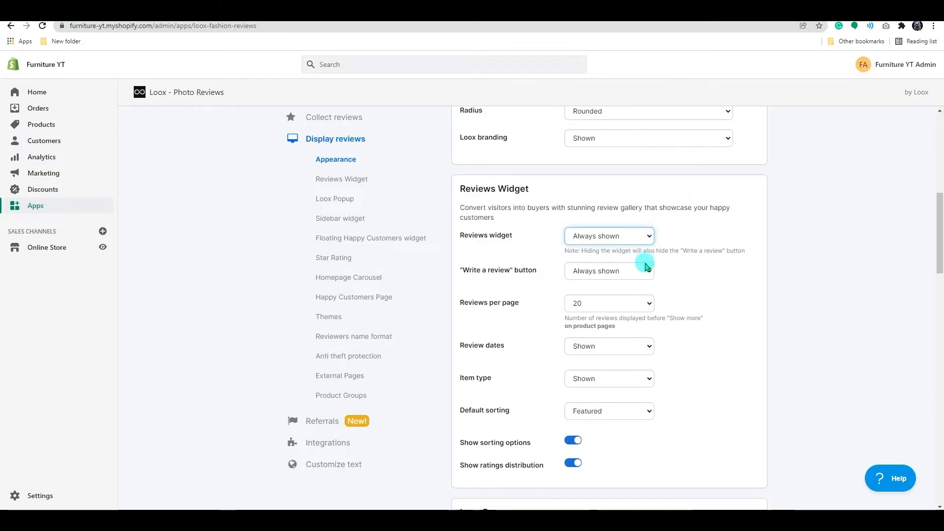
pyautogui.click(348, 278)
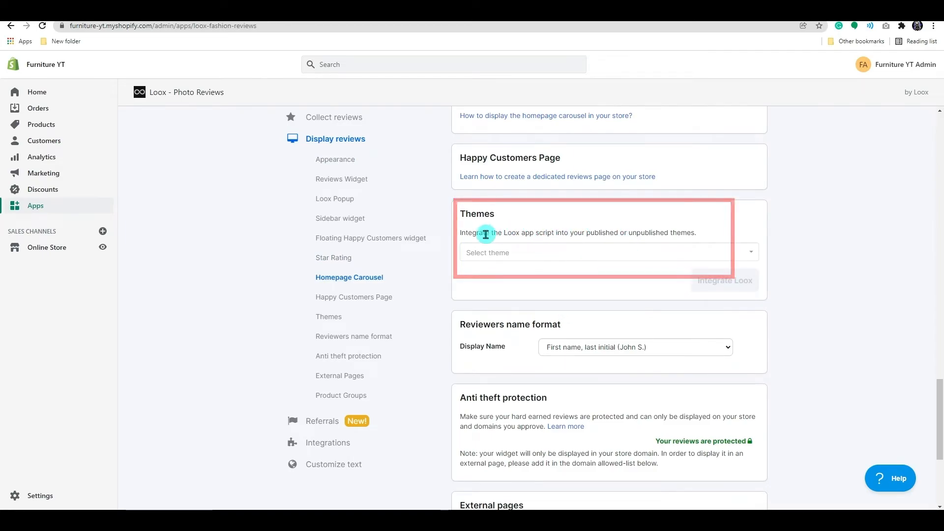
pyautogui.click(602, 253)
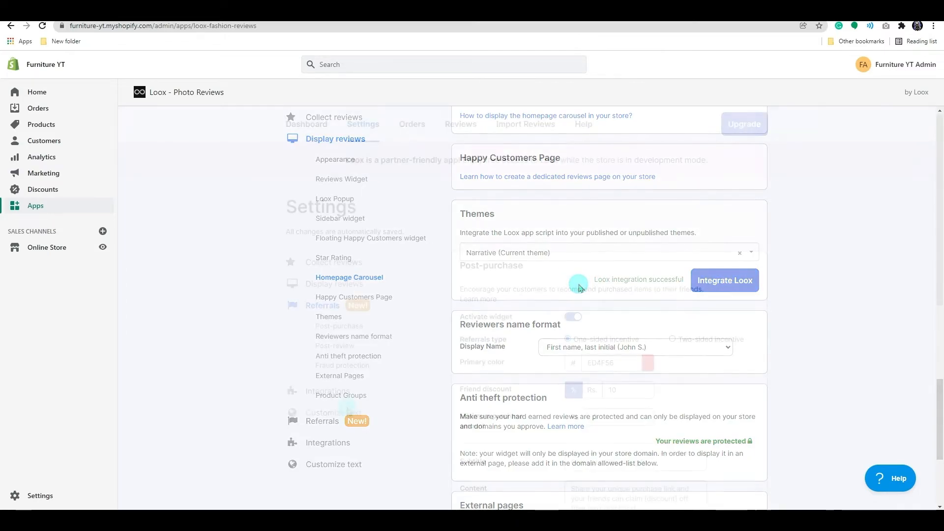
# Leave the Loox customize-text settings and load the 3D Glass product page on the Furniture YT storefront
pyautogui.click(333, 348)
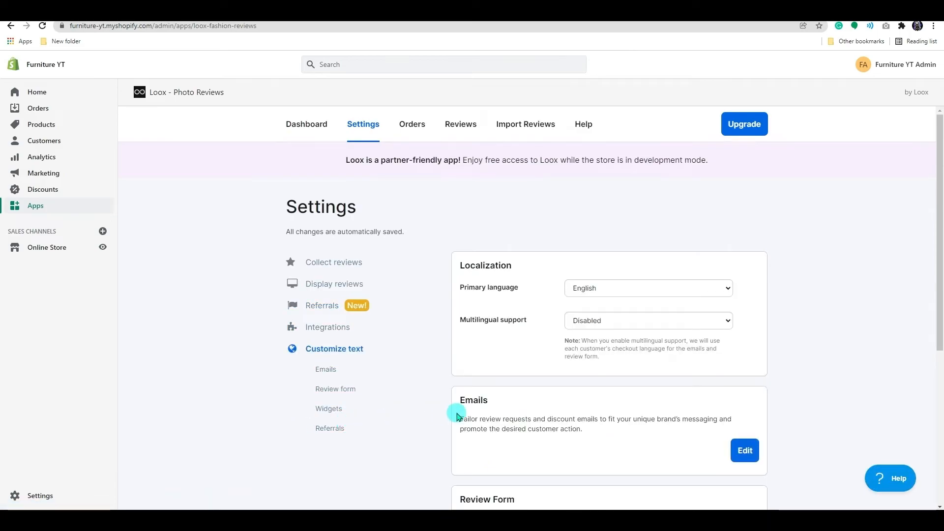
pyautogui.scroll(-3)
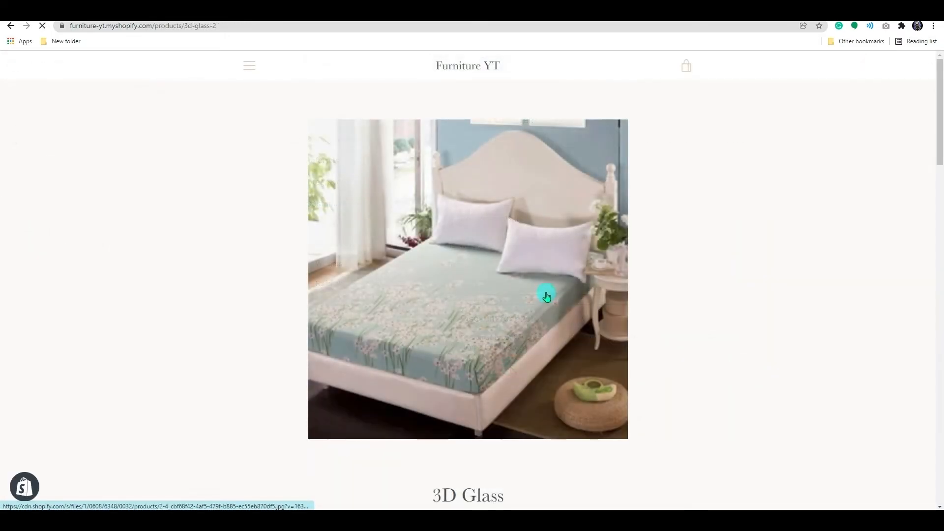
# Reach the Loox reviews widget on the 3D Glass page and begin writing a review
pyautogui.scroll(-3)
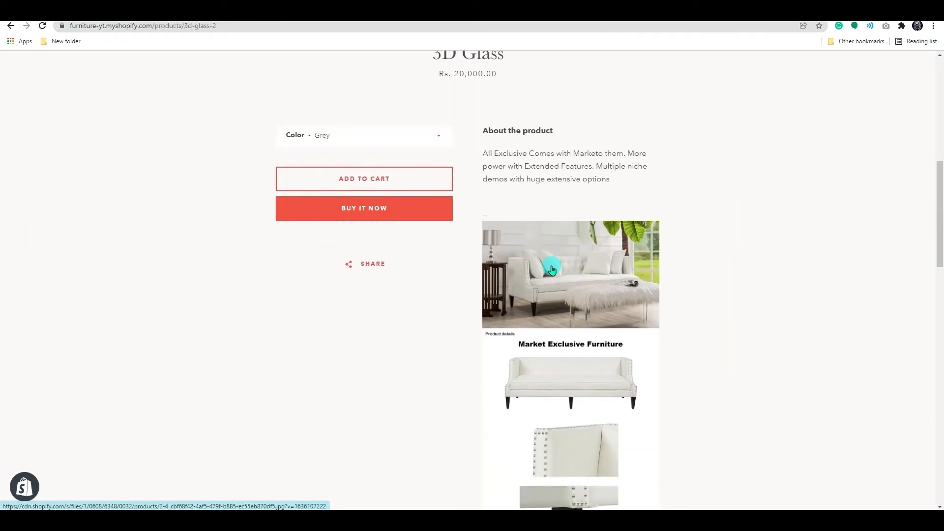
pyautogui.scroll(-3)
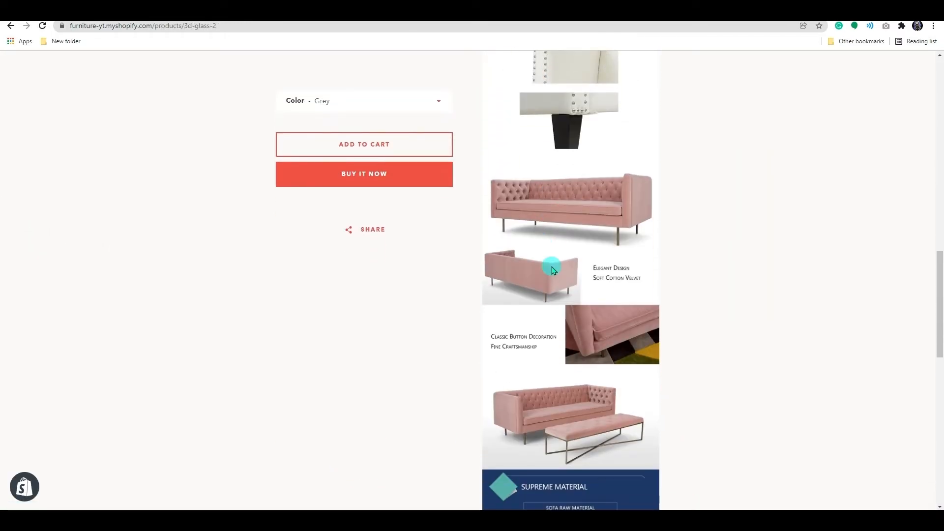
pyautogui.scroll(-3)
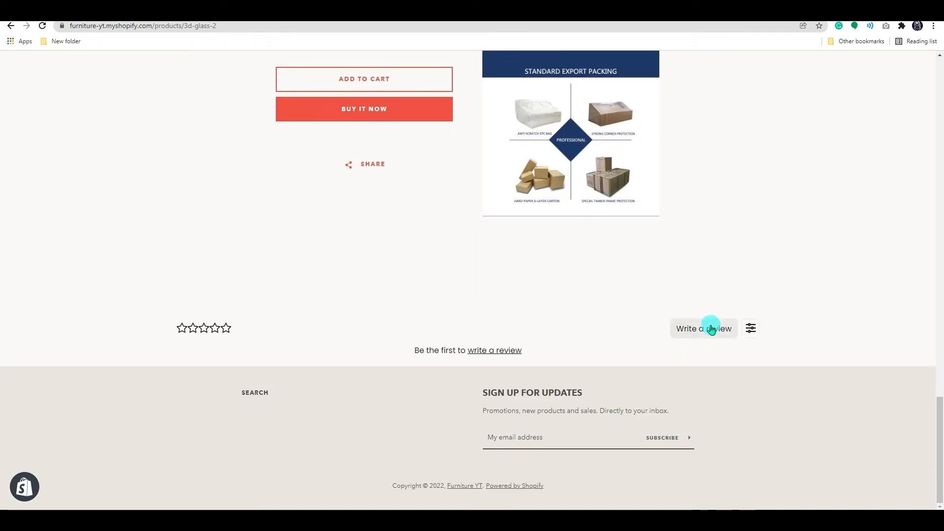
pyautogui.click(704, 329)
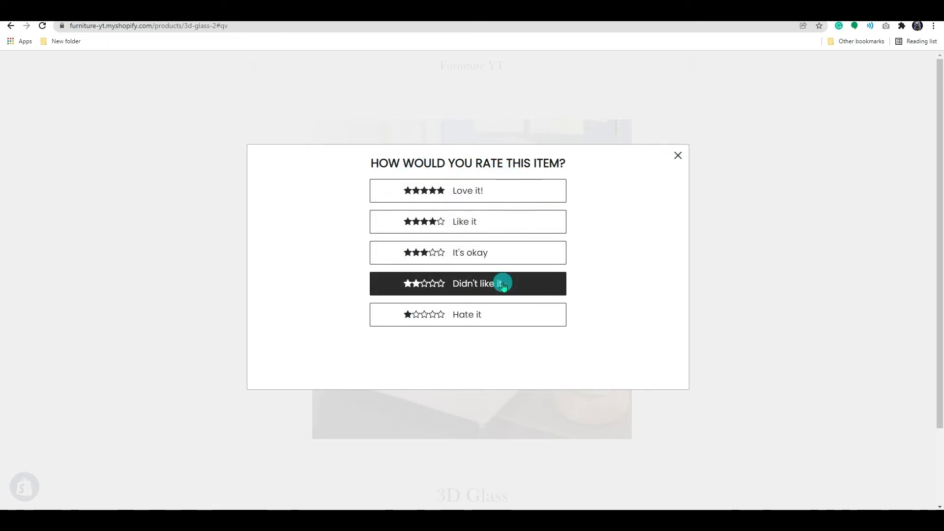
# Rate 3D Glass 'Love it' (five stars) and attach the dining table photo
pyautogui.click(468, 283)
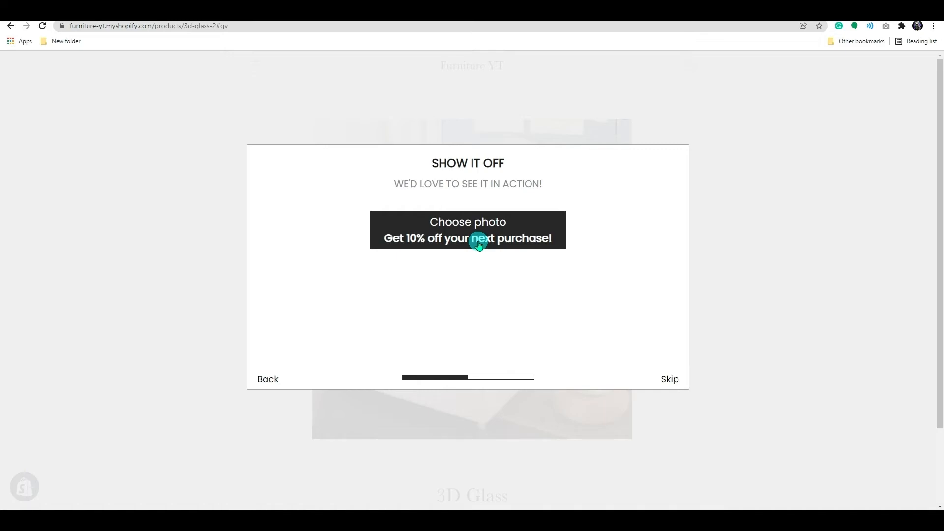
pyautogui.click(468, 221)
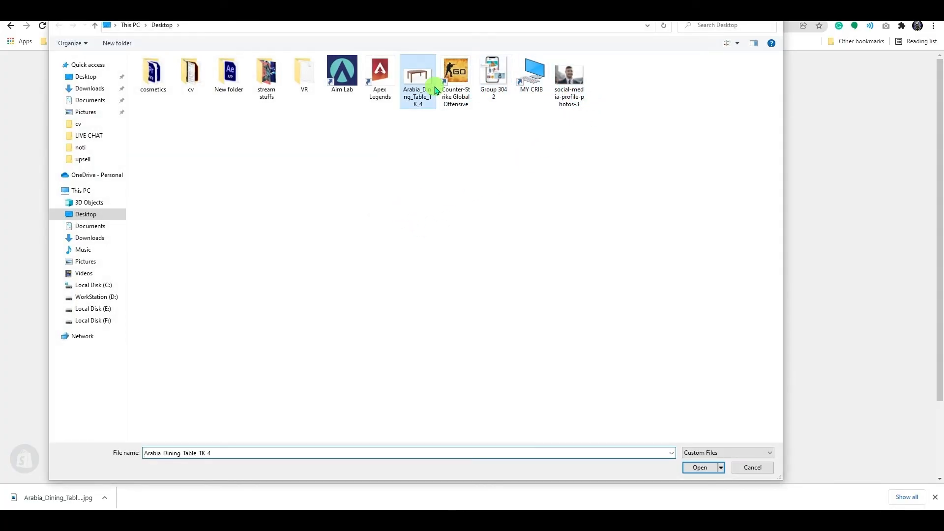
pyautogui.click(699, 467)
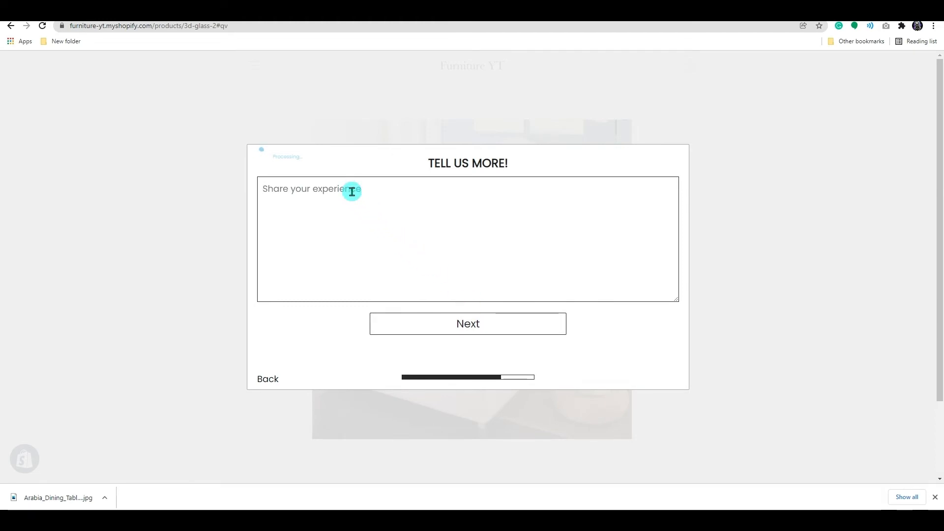
# Add the comment 'LOVE THE MATERIAL <3', submit the review and return to the product with the 10% discount code
pyautogui.write('LOVE THE MATERIAL')
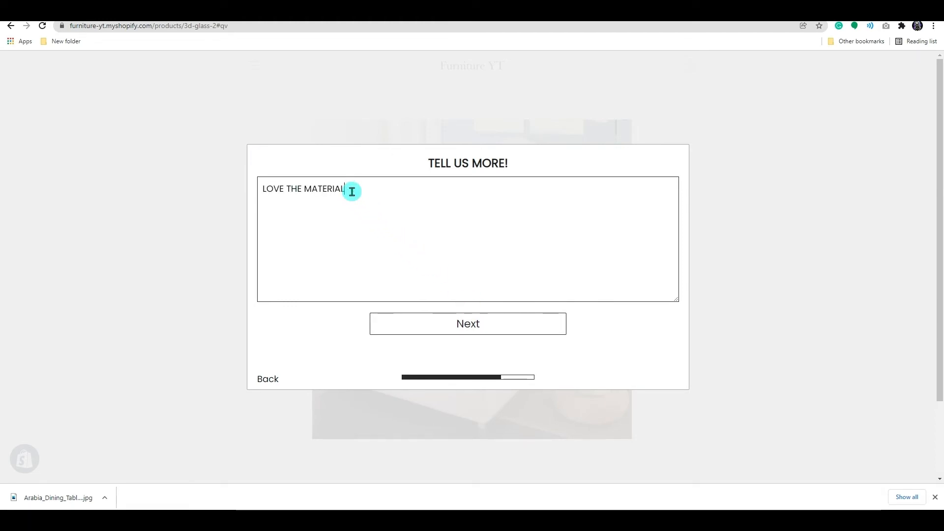
pyautogui.write('<3')
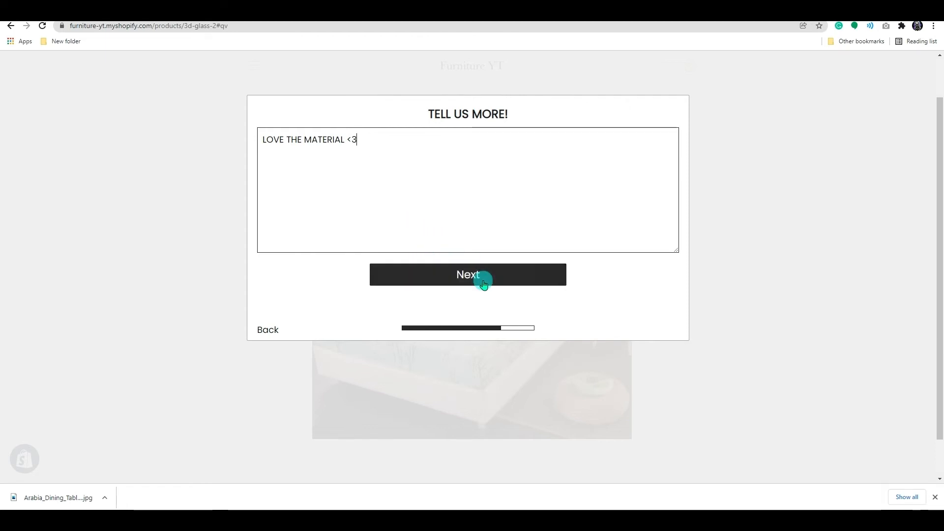
pyautogui.click(468, 274)
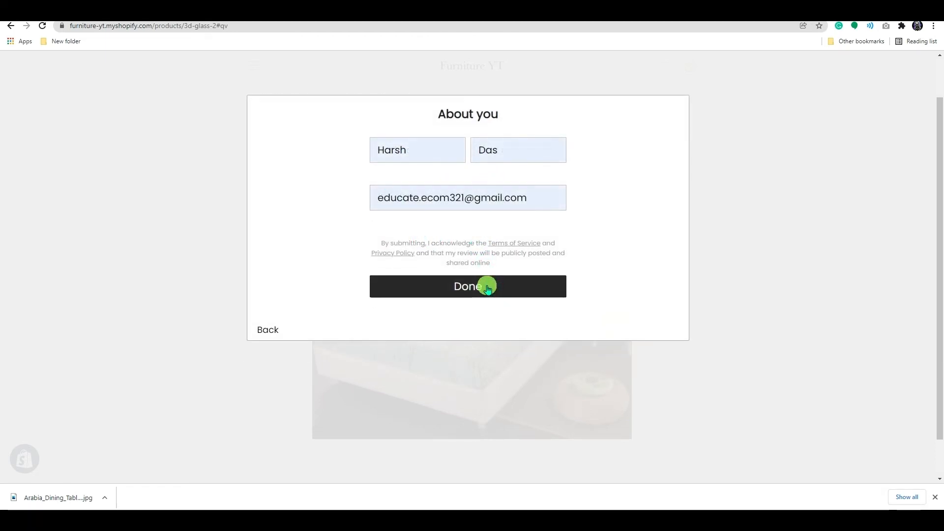
pyautogui.click(468, 287)
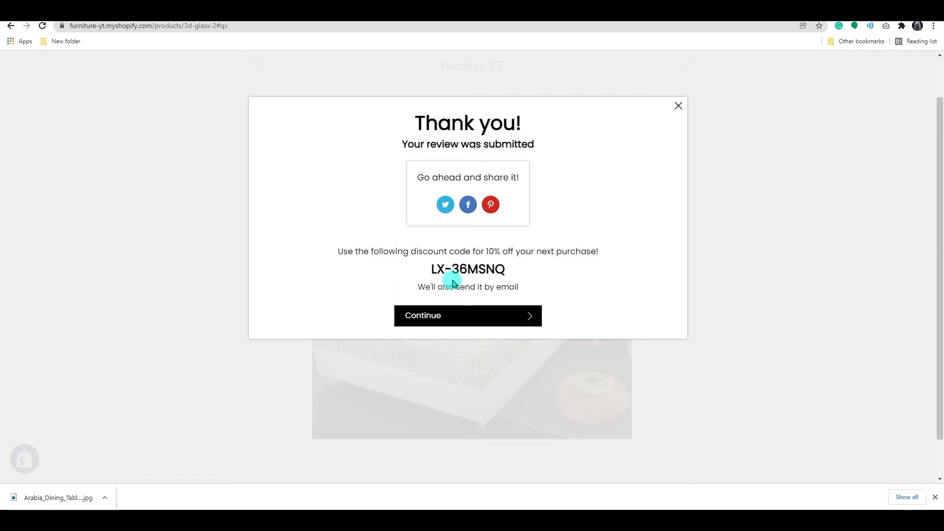
pyautogui.click(467, 315)
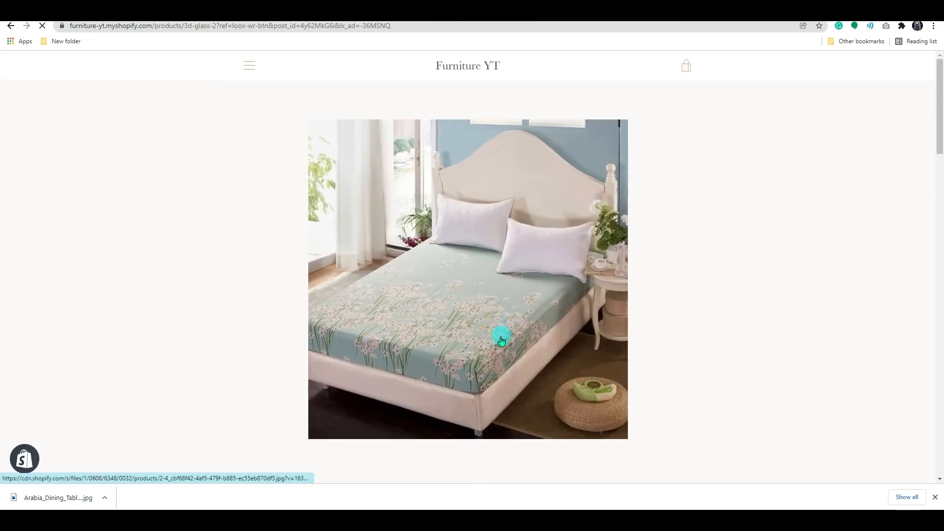
pyautogui.scroll(-3)
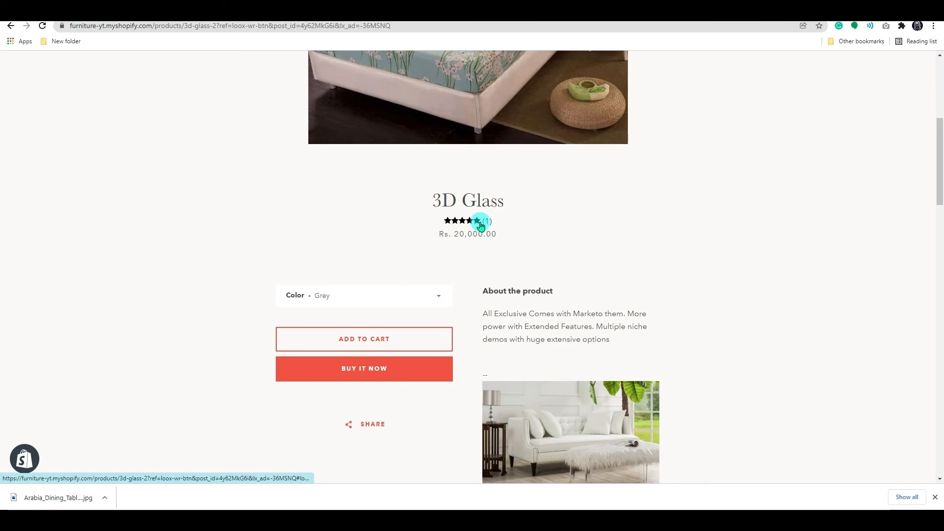
pyautogui.click(482, 222)
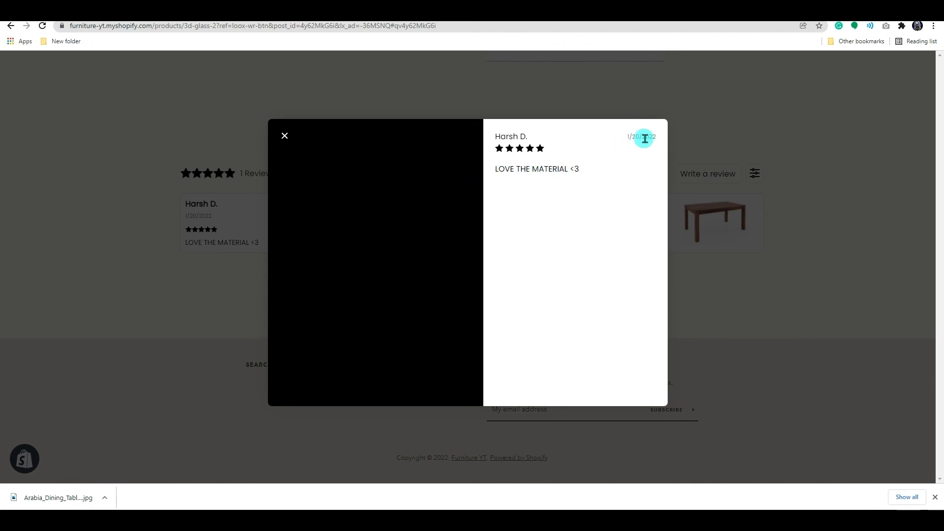
pyautogui.click(285, 136)
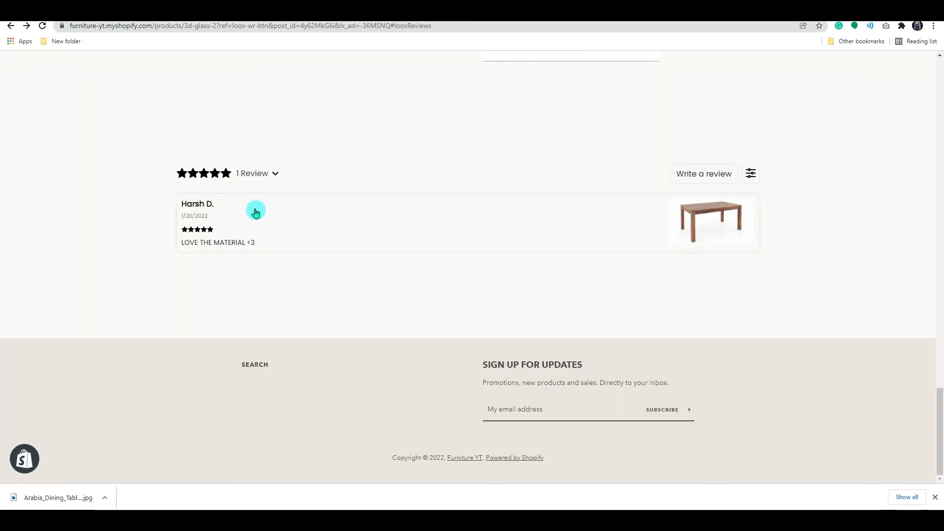
pyautogui.click(254, 212)
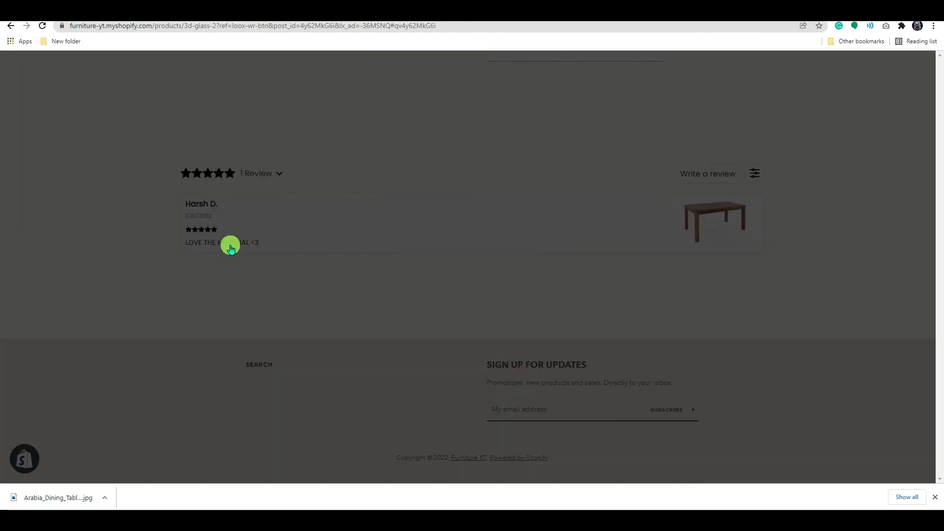
pyautogui.moveTo(281, 138)
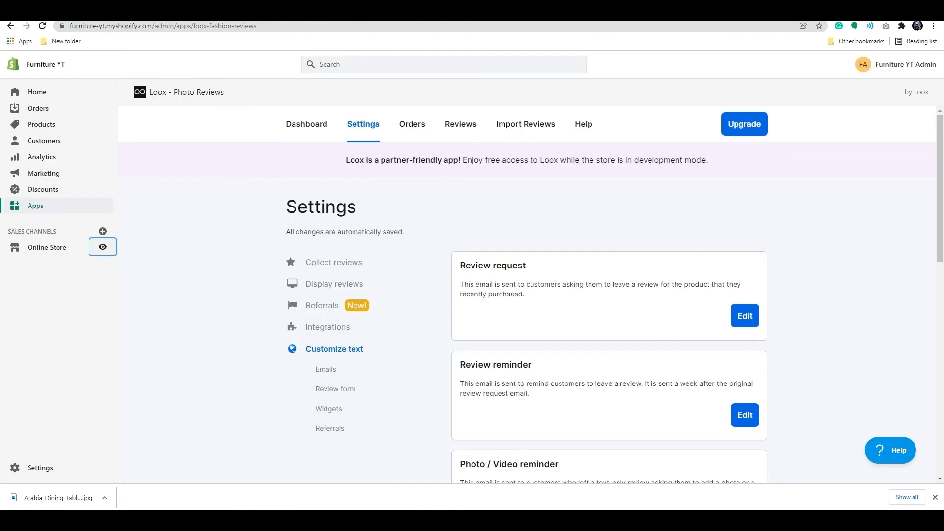
pyautogui.click(103, 247)
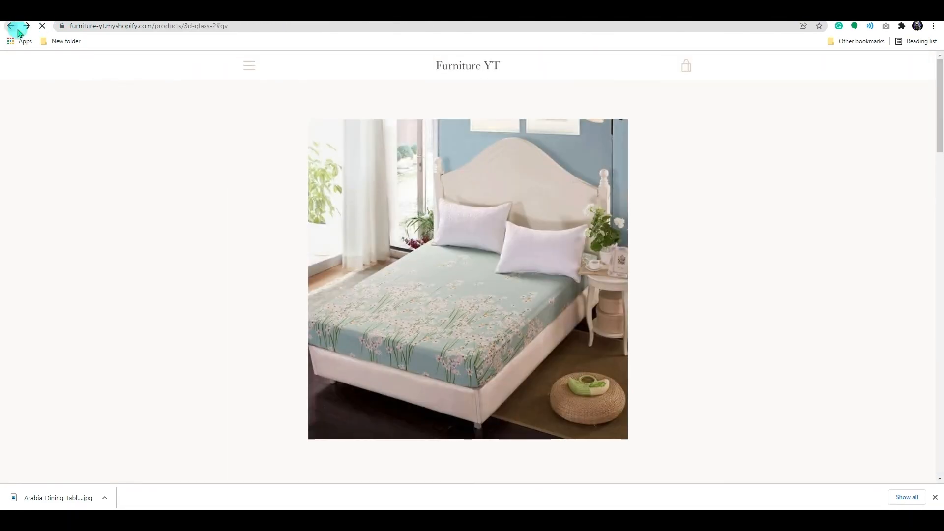